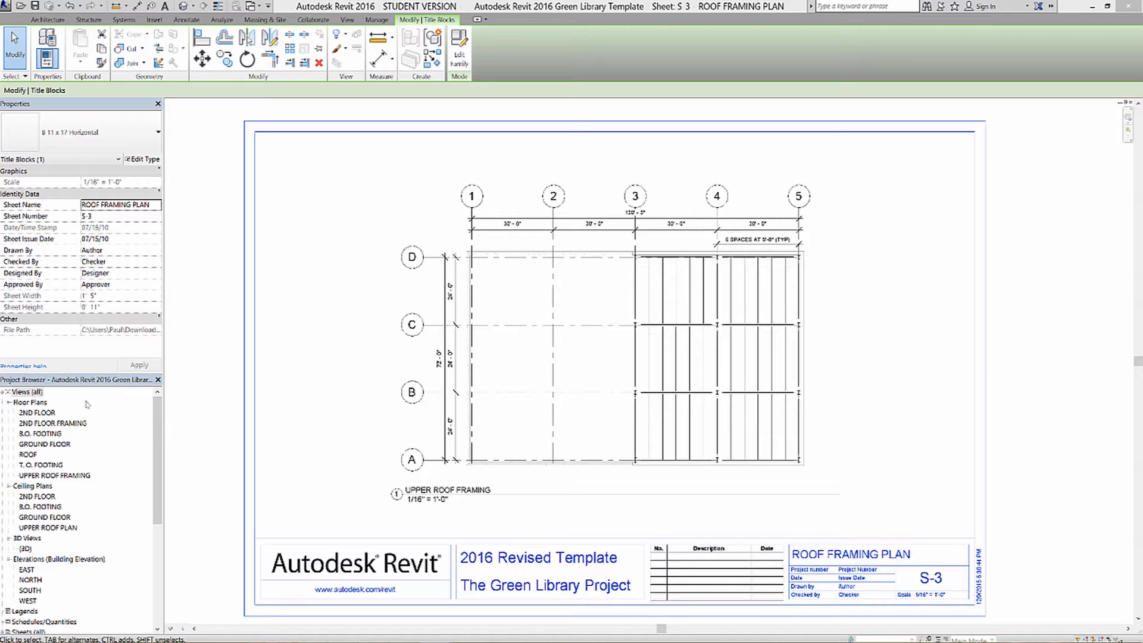
mouse_move(1098, 143)
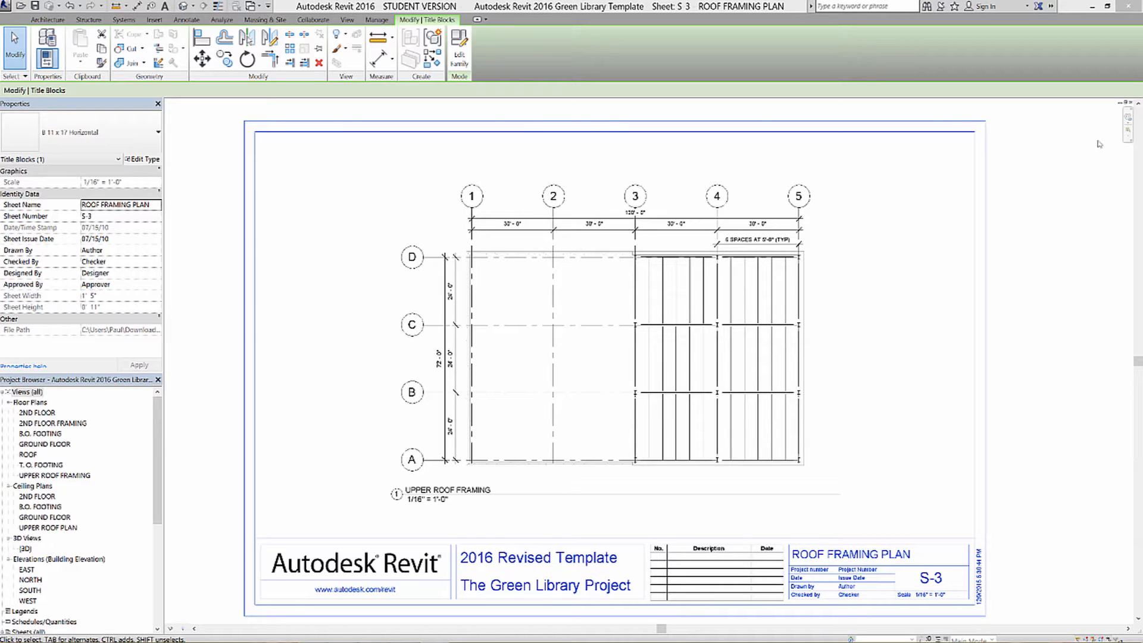
mouse_move(921, 259)
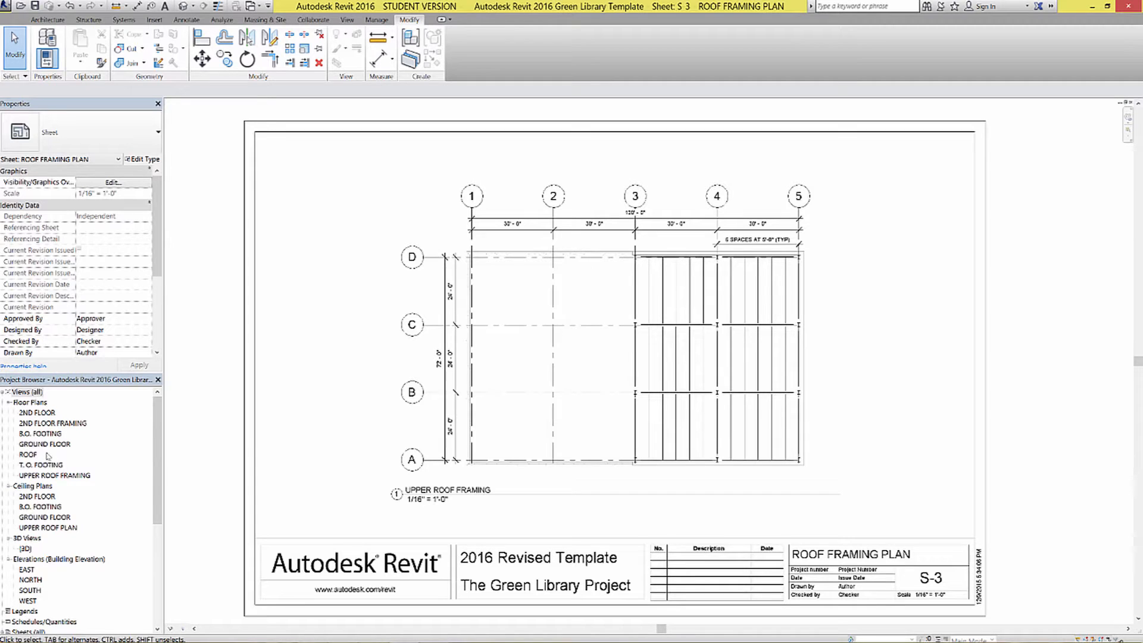
mouse_move(61, 448)
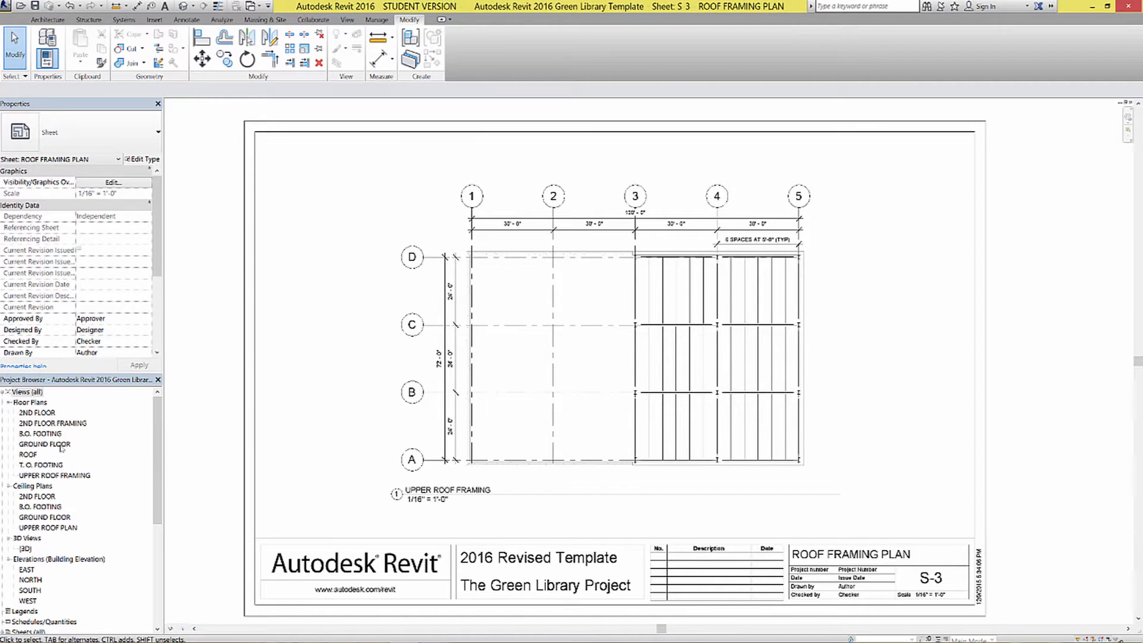
Open the GROUND FLOOR plan and inspect its grids, dimensions and walls.
double_click(45, 444)
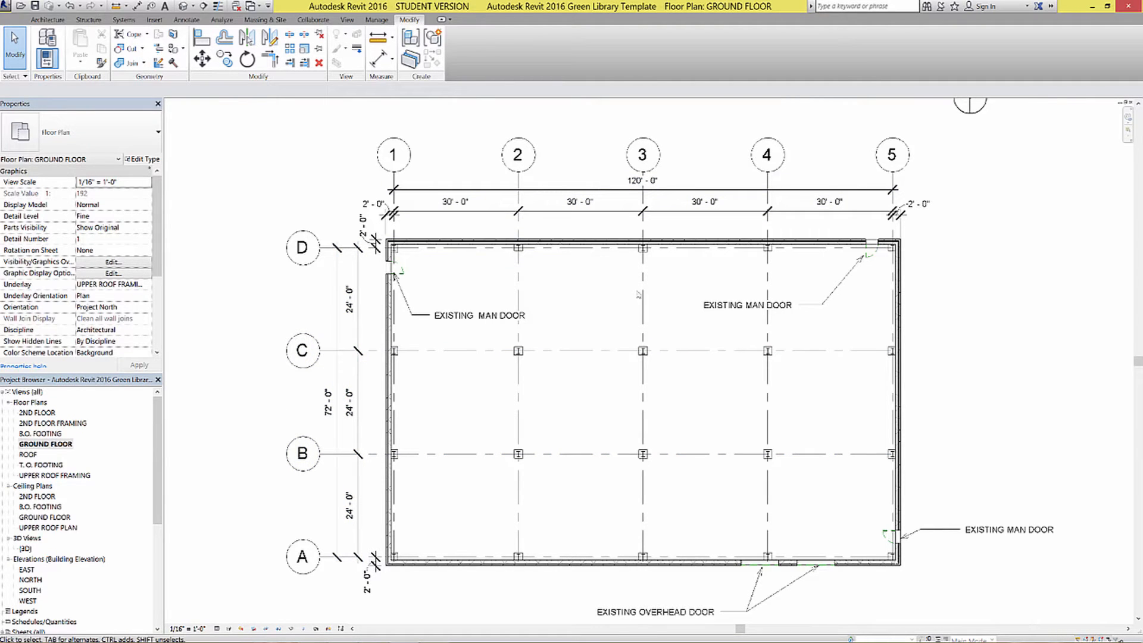
mouse_move(620, 296)
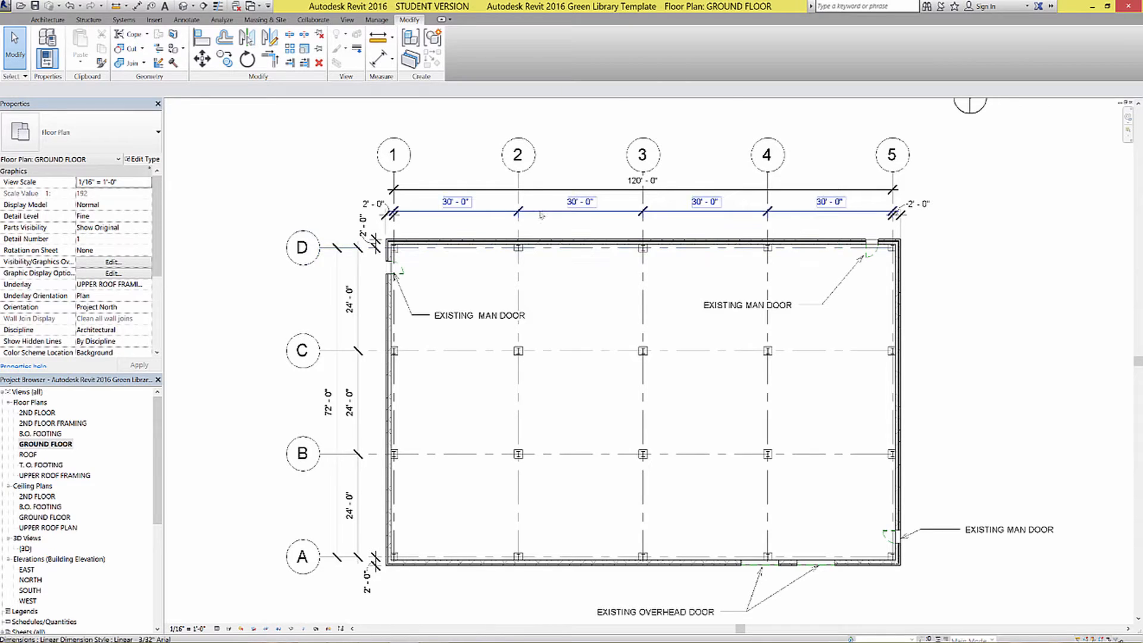
mouse_move(561, 227)
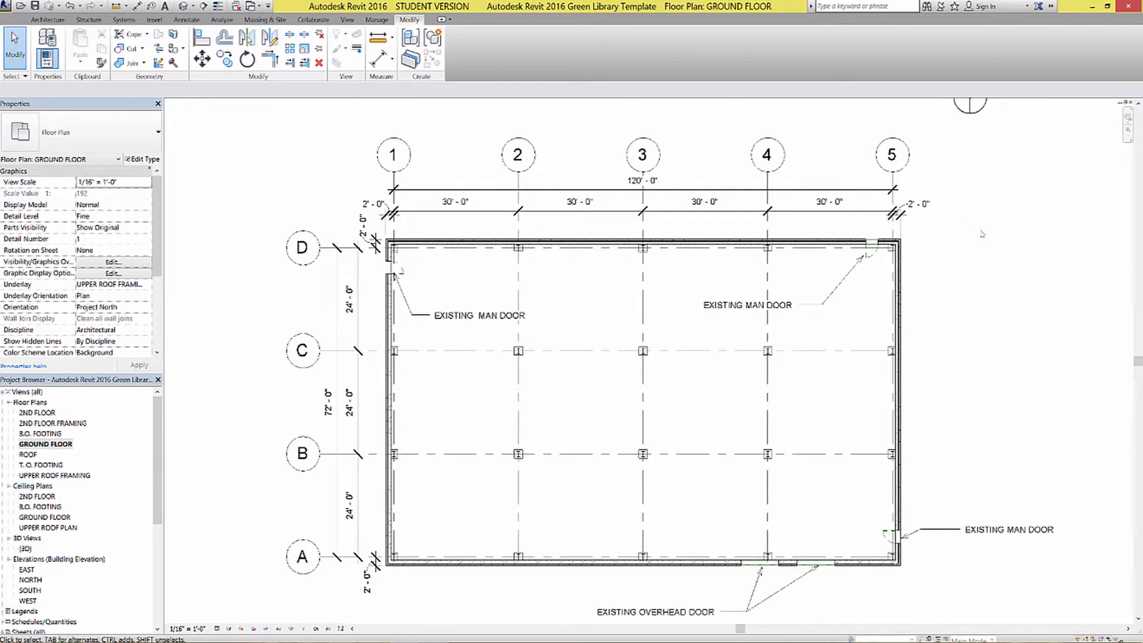
mouse_move(979, 234)
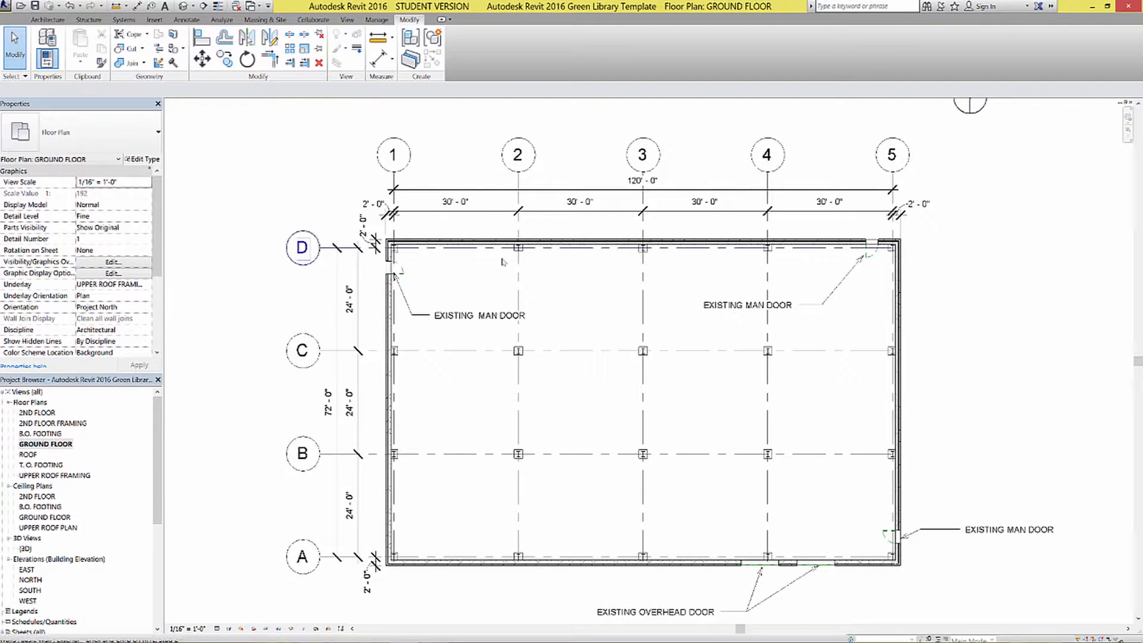
click(510, 243)
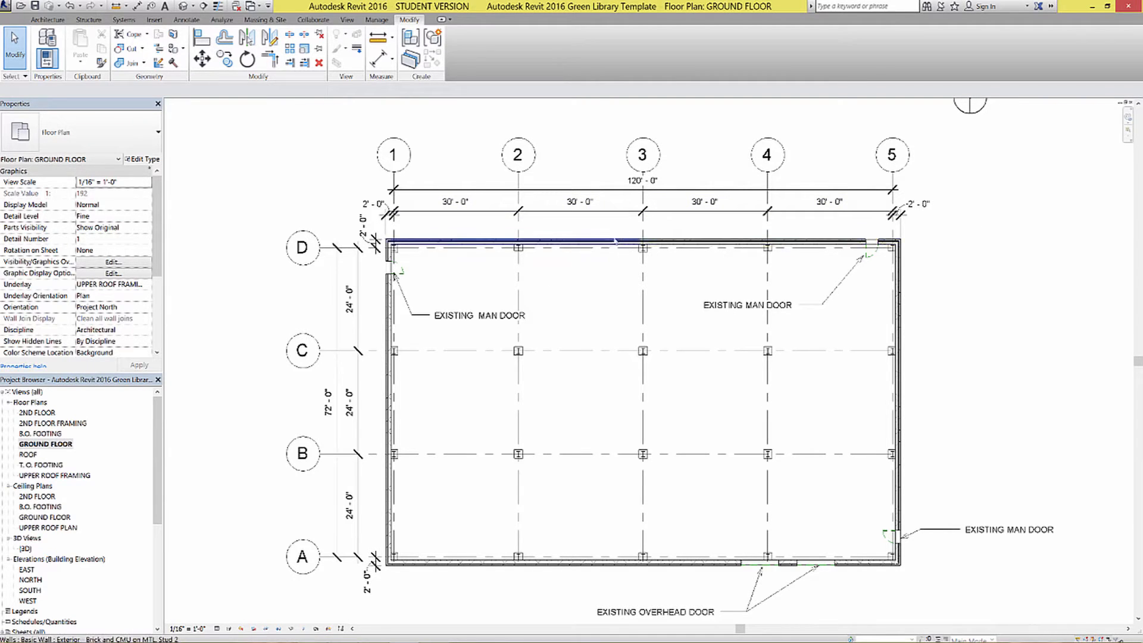
click(713, 215)
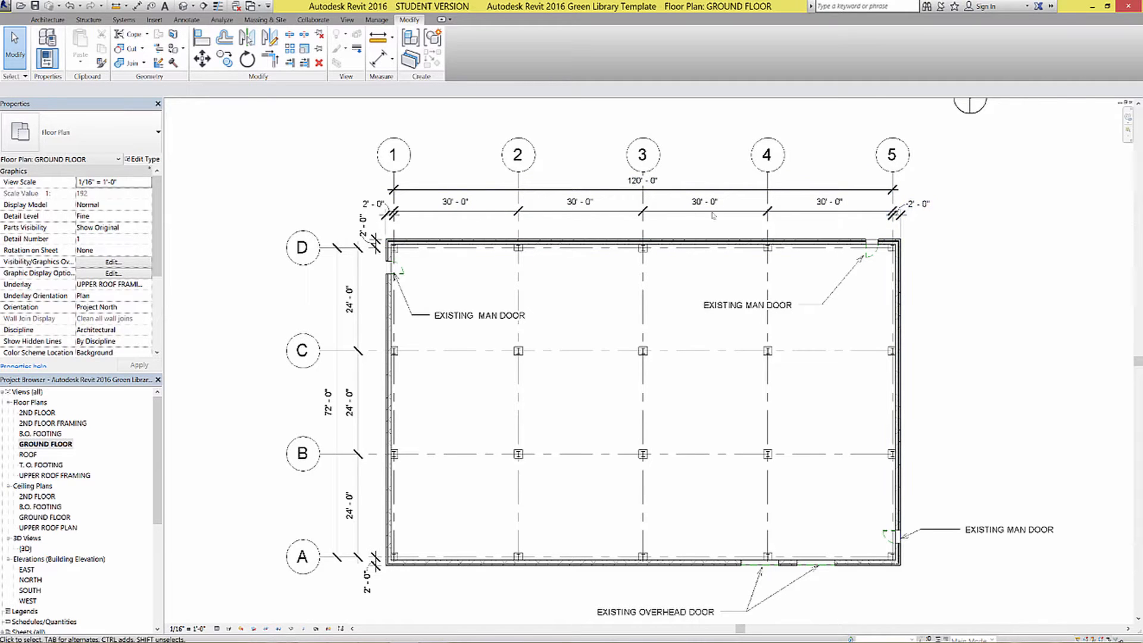
mouse_move(921, 230)
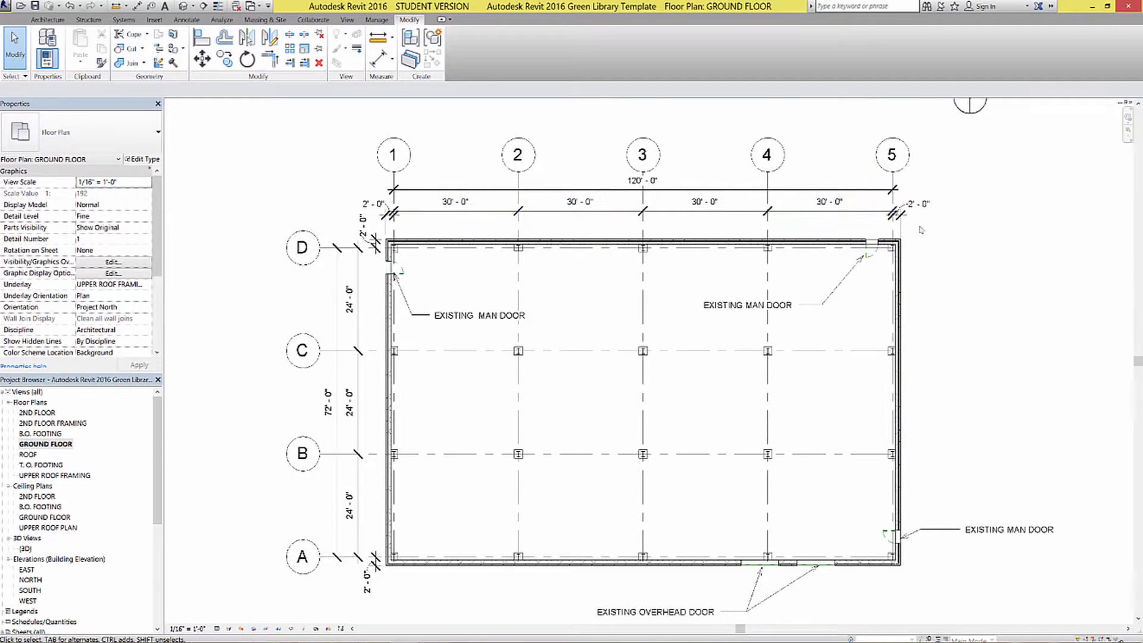
mouse_move(822, 183)
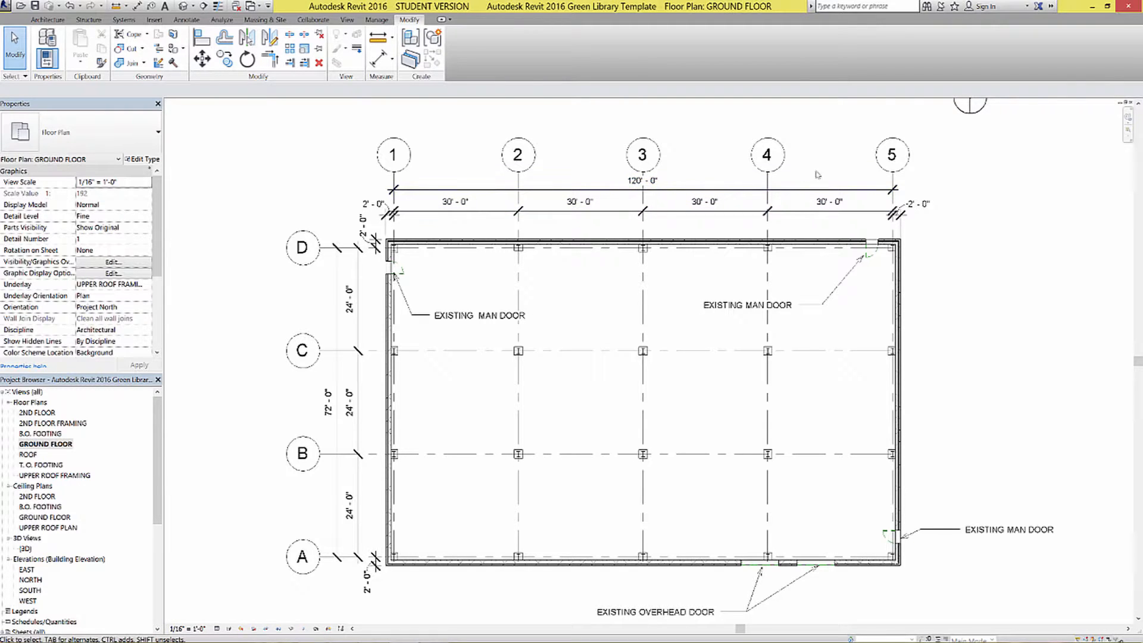
Hide the grid and dimension categories in the GROUND FLOOR view.
click(891, 155)
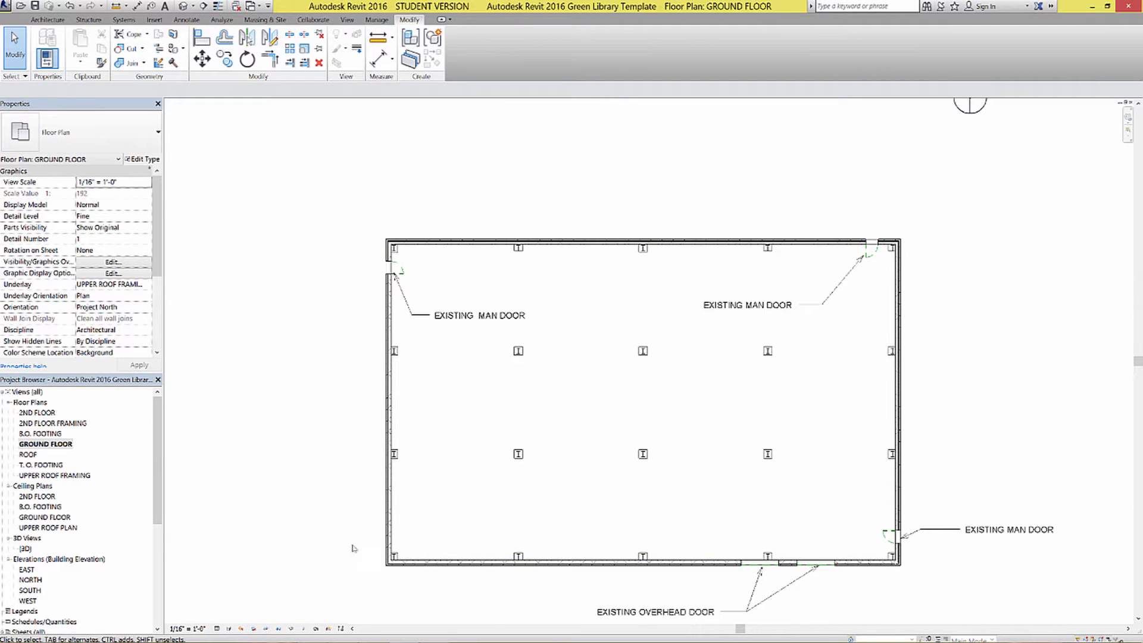
mouse_move(344, 503)
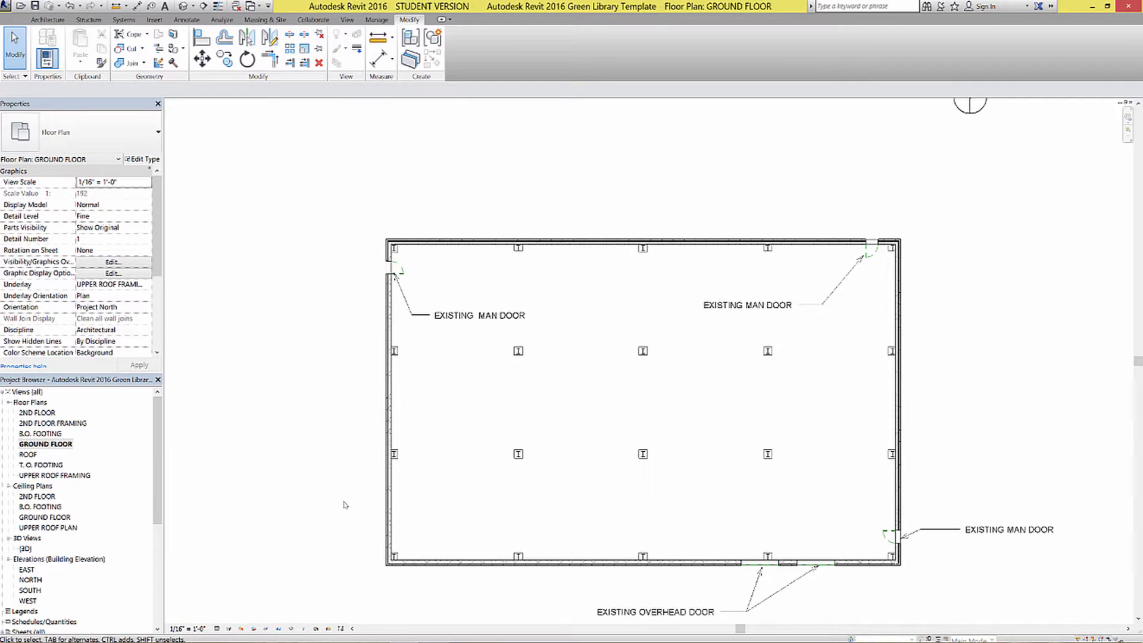
mouse_move(354, 382)
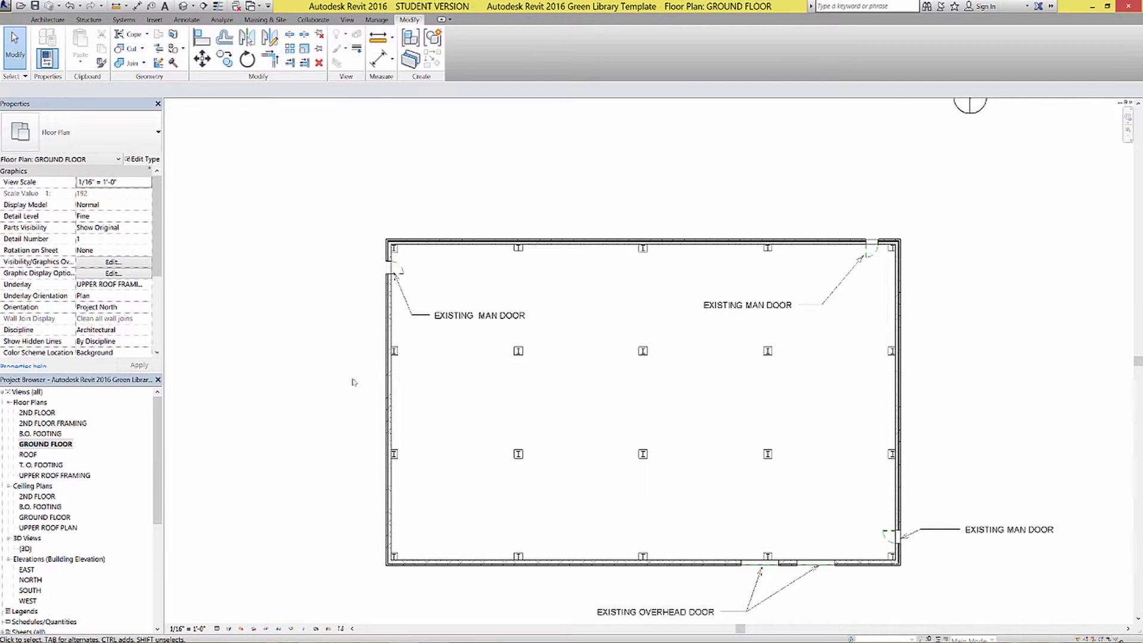
click(480, 315)
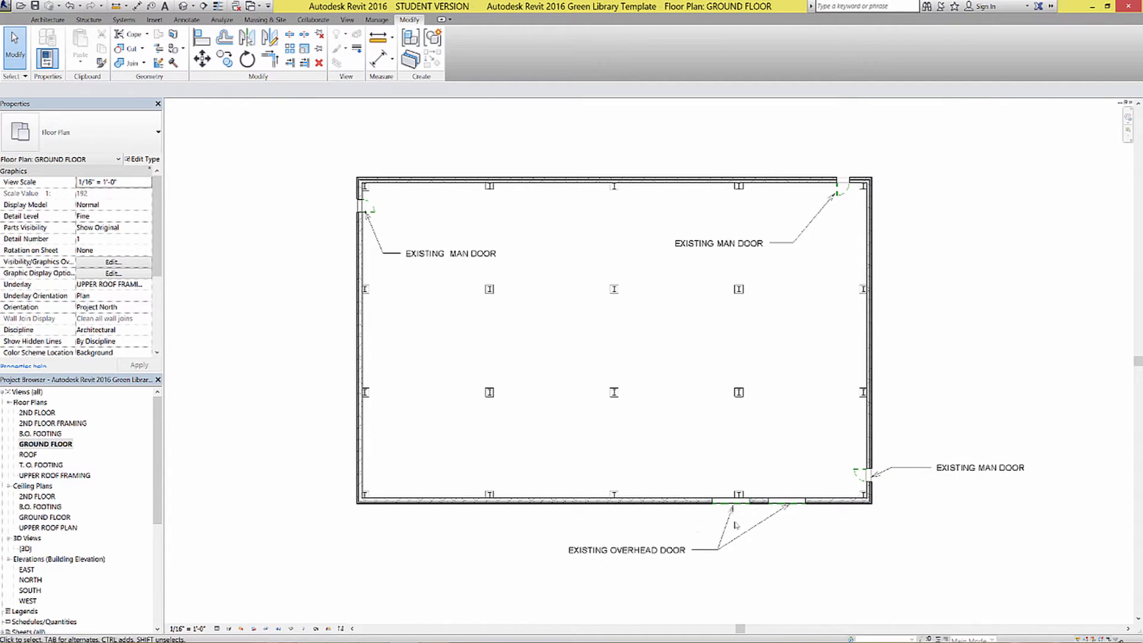
Hide the EXISTING MAN DOOR text note category in this view.
click(624, 549)
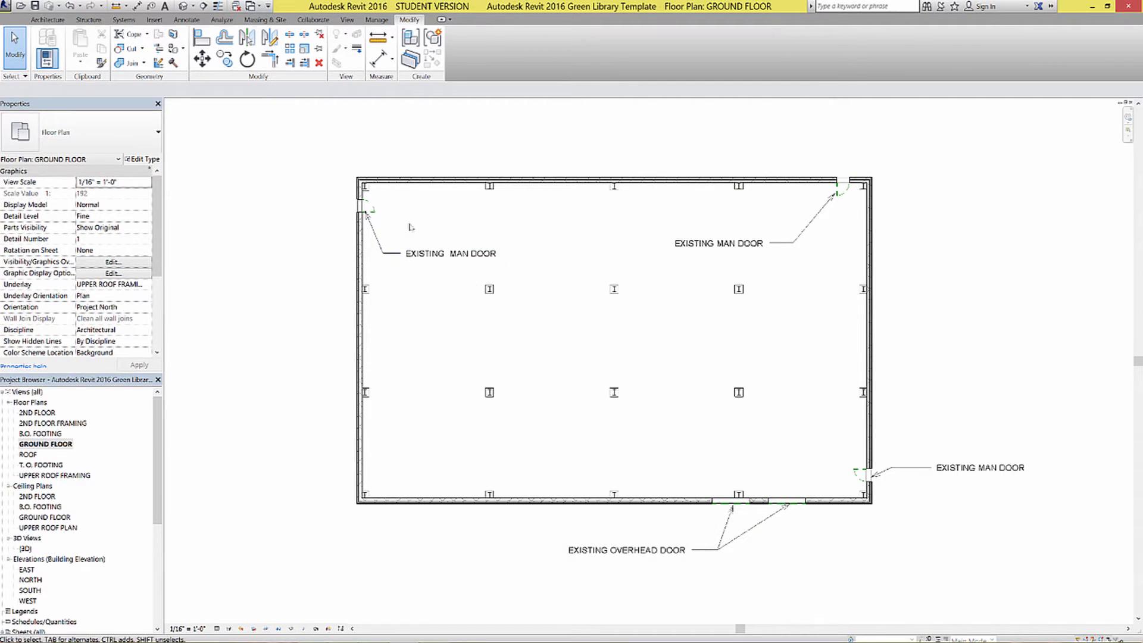
click(980, 468)
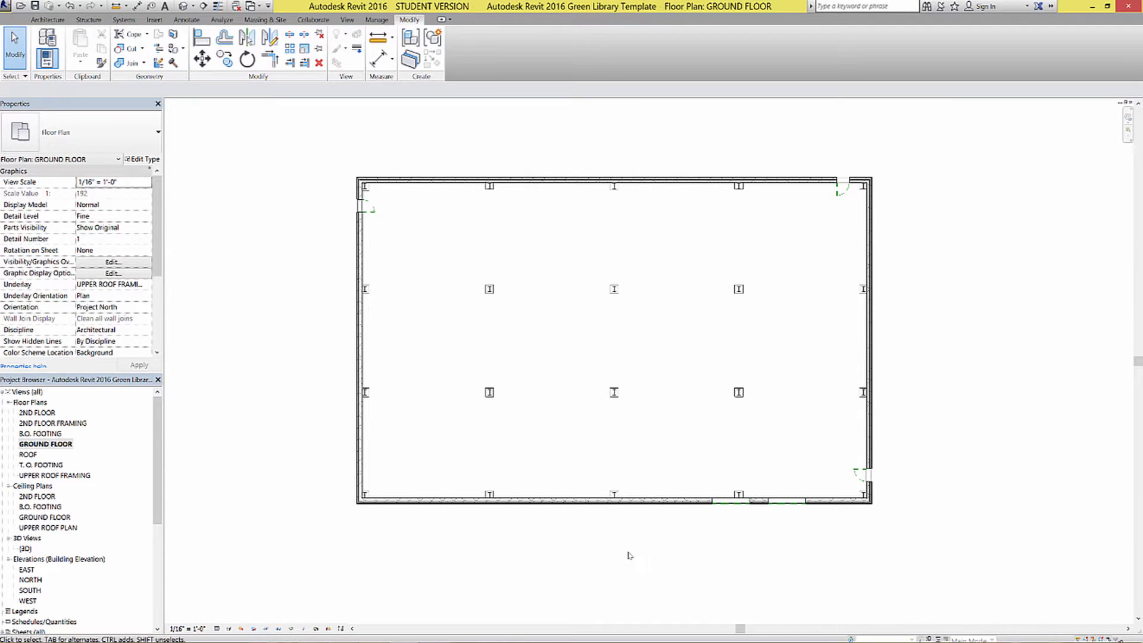
mouse_move(620, 532)
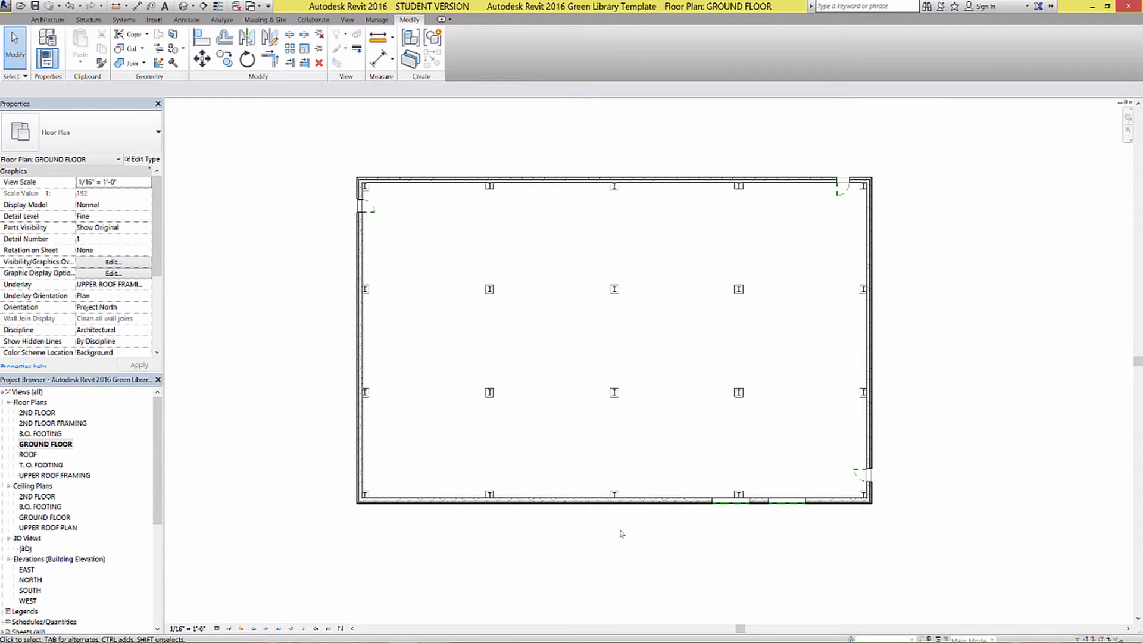
mouse_move(506, 331)
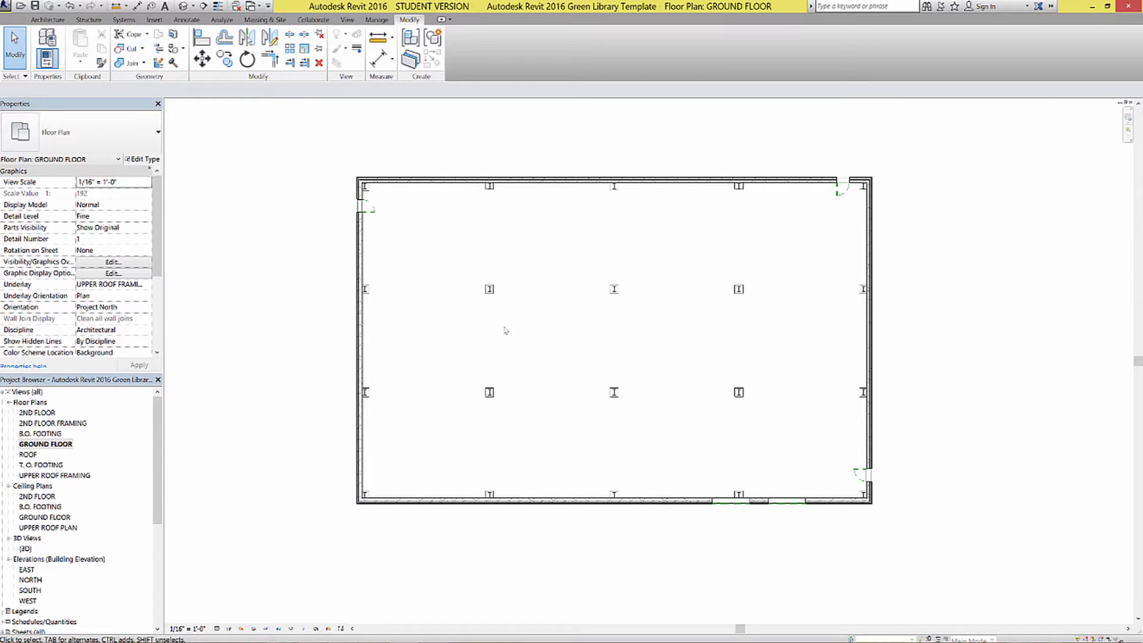
mouse_move(607, 210)
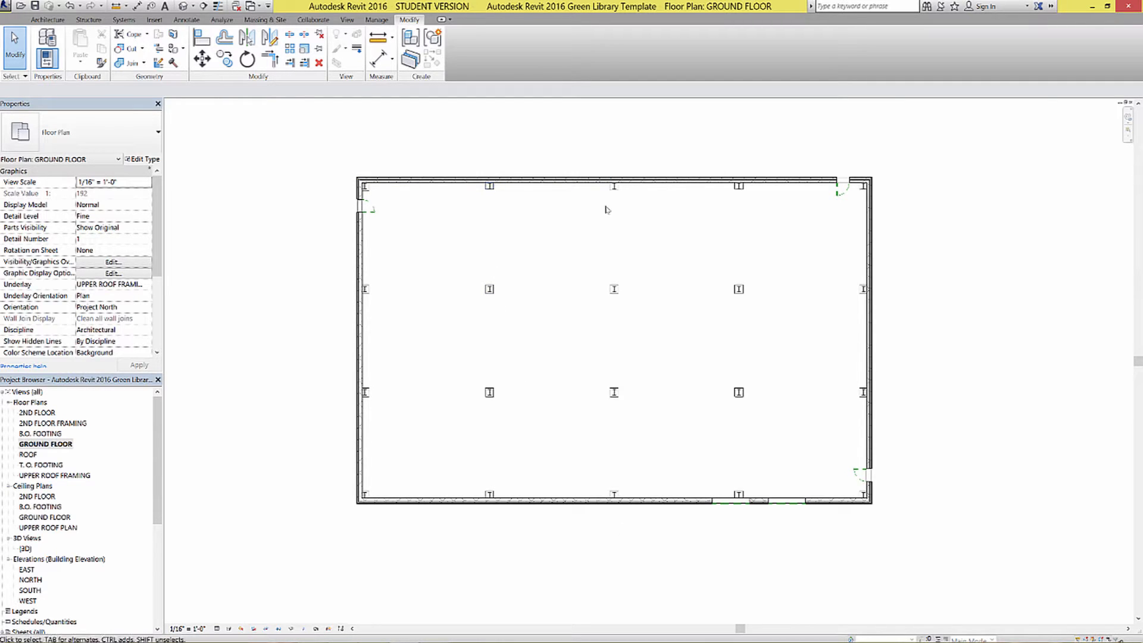
mouse_move(614, 188)
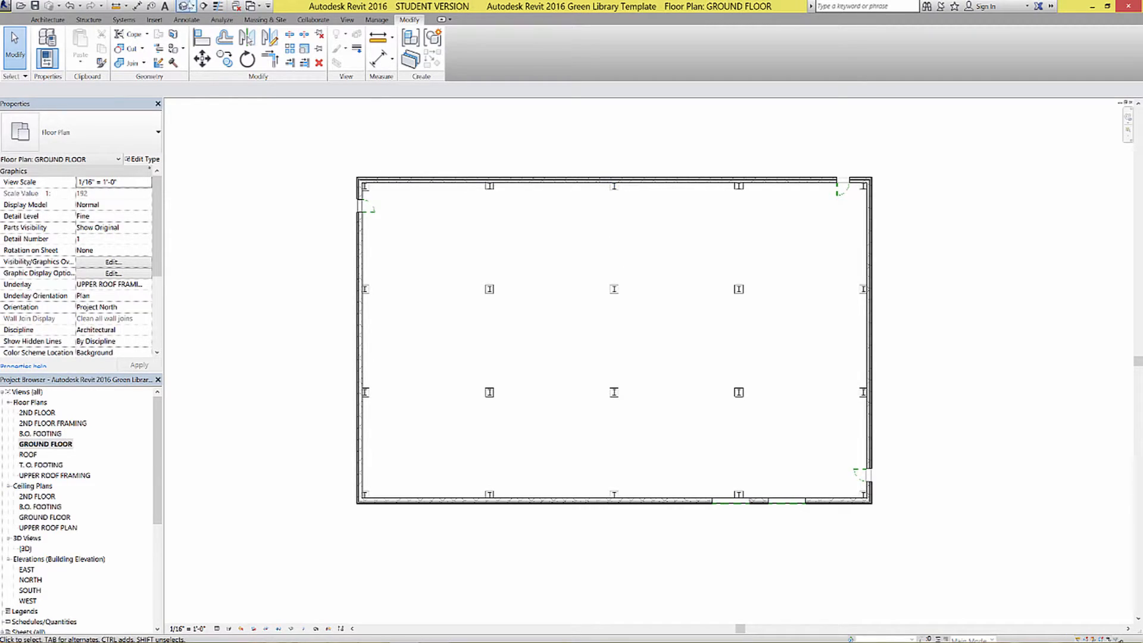
double_click(21, 548)
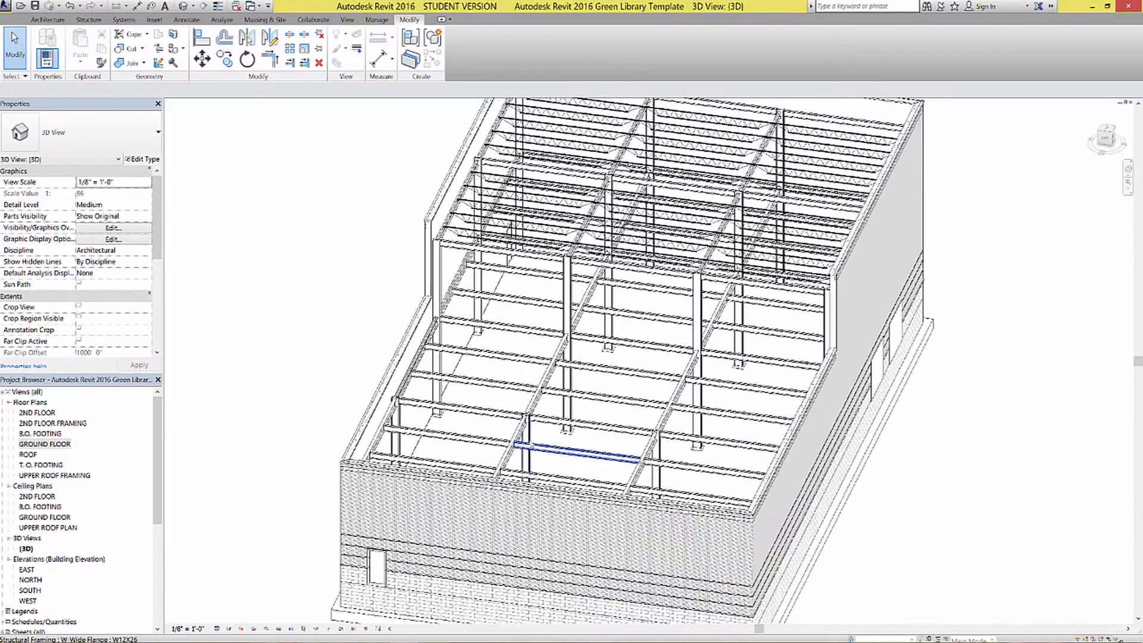
click(656, 458)
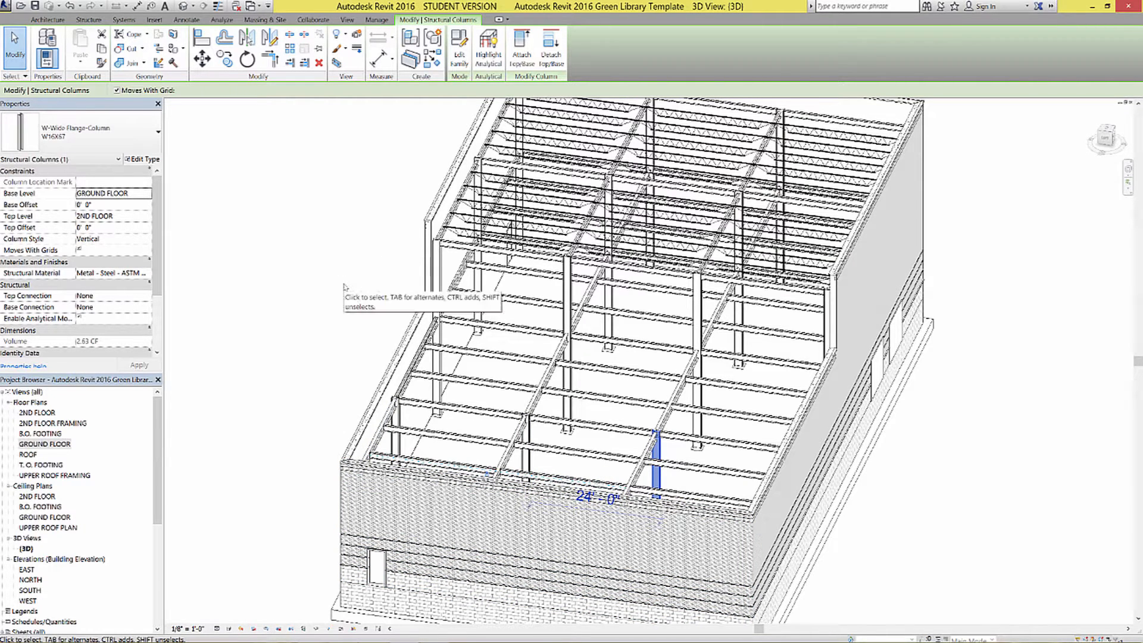
click(309, 311)
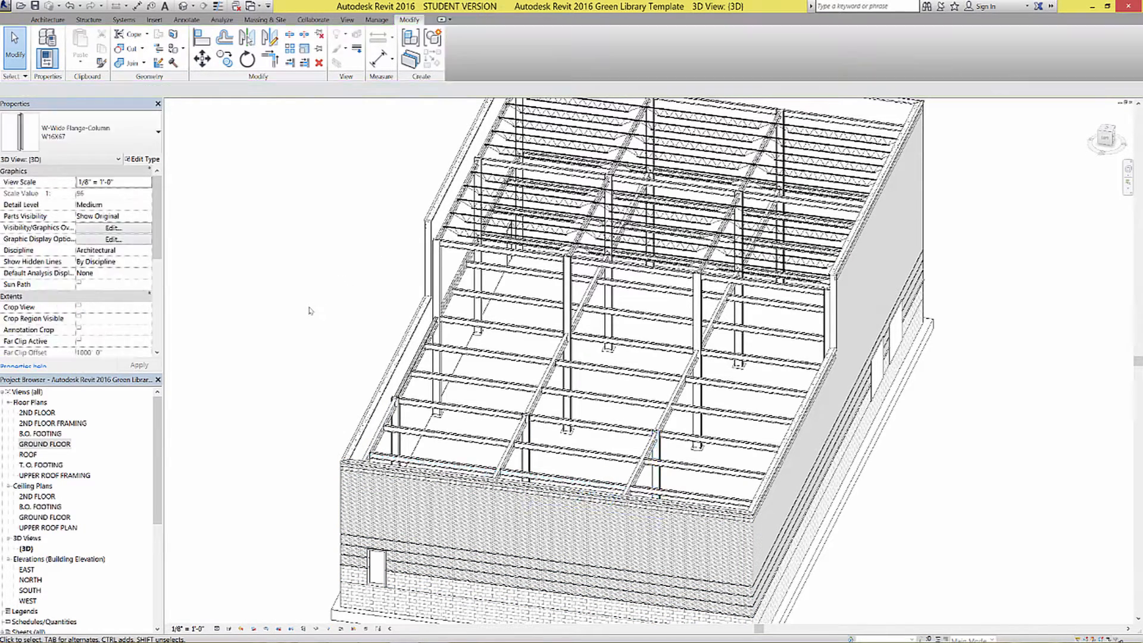
Reopen Floor Plans > GROUND FLOOR from the Project Browser.
double_click(45, 444)
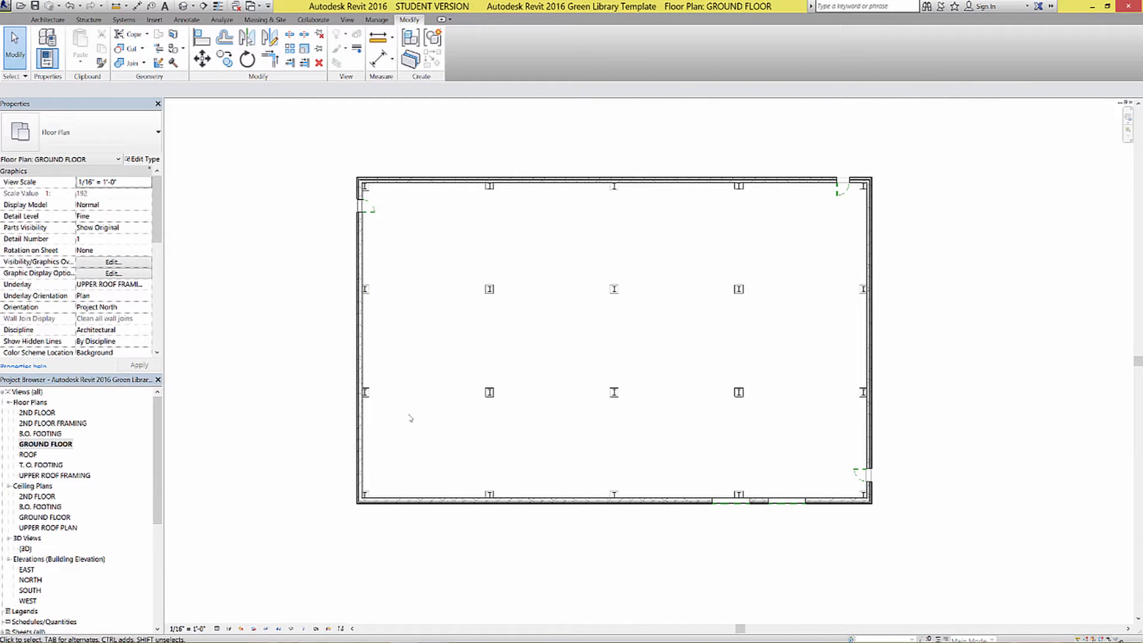
mouse_move(708, 365)
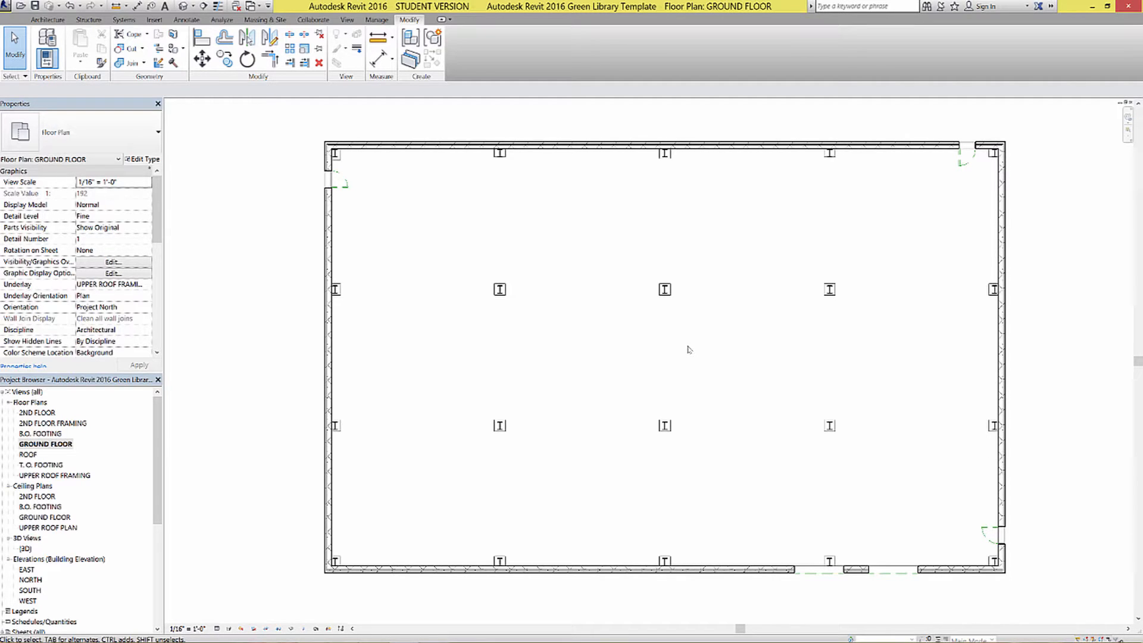
mouse_move(473, 135)
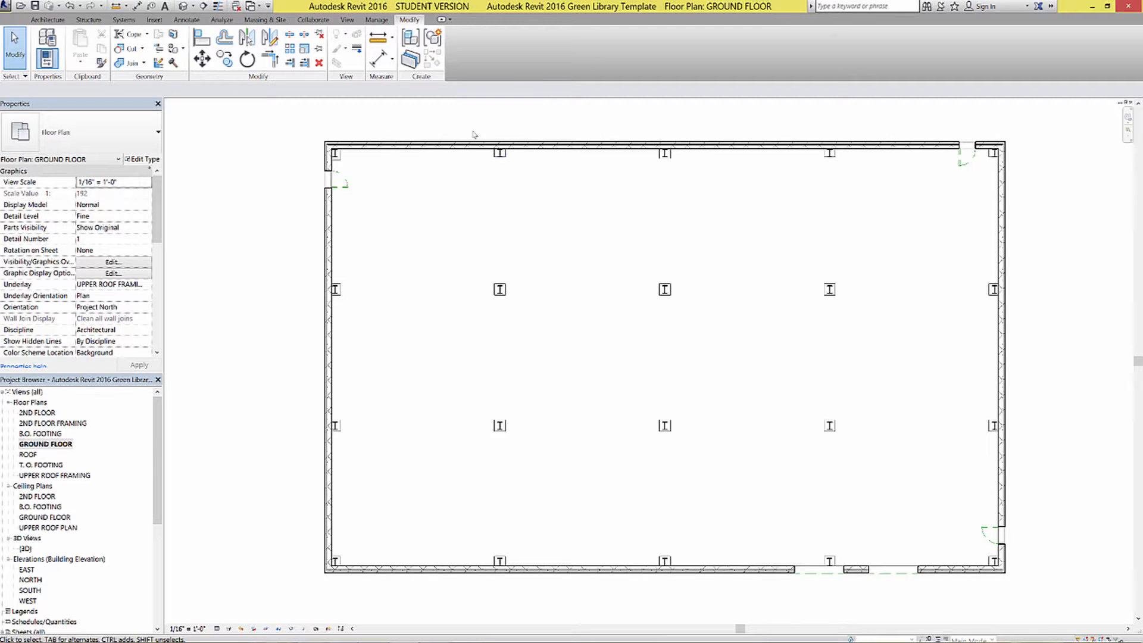
mouse_move(369, 430)
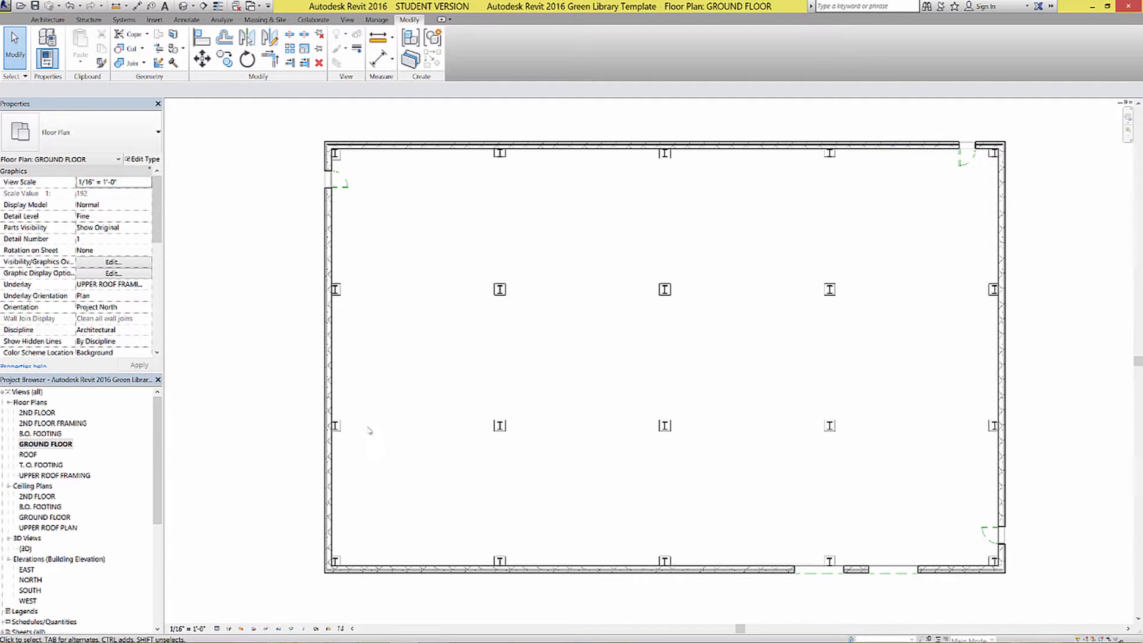
mouse_move(413, 444)
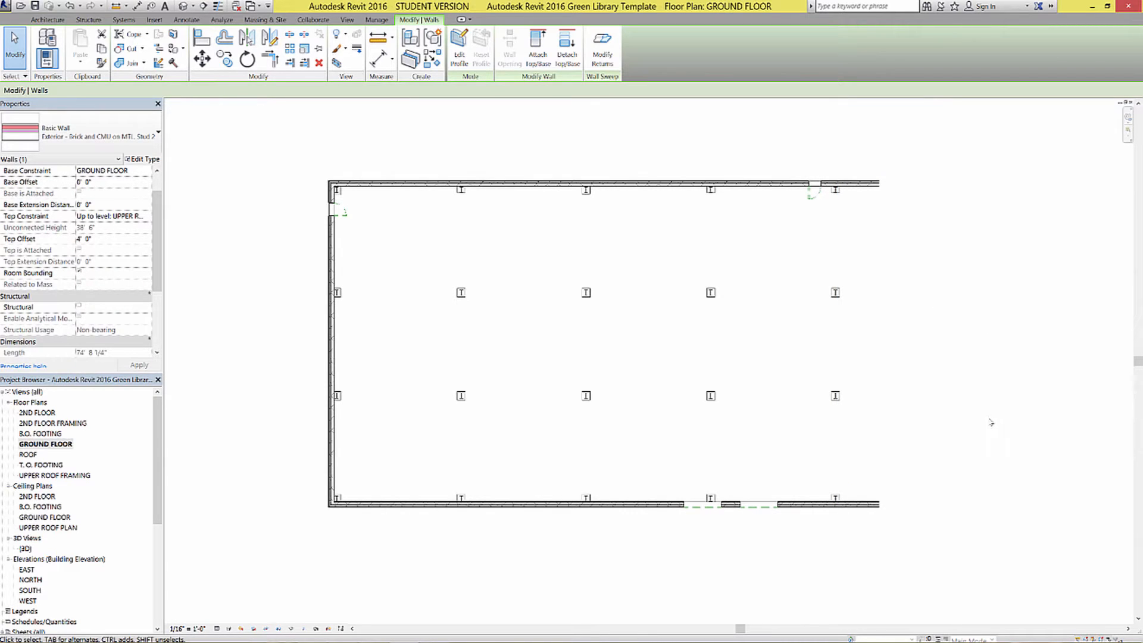
mouse_move(900, 179)
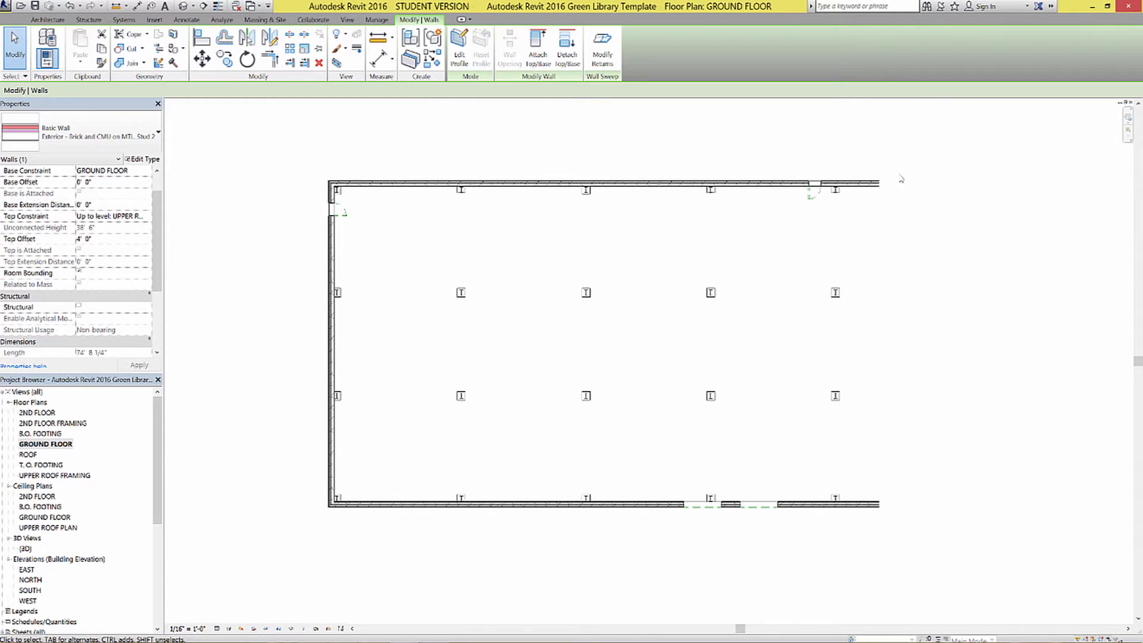
mouse_move(941, 172)
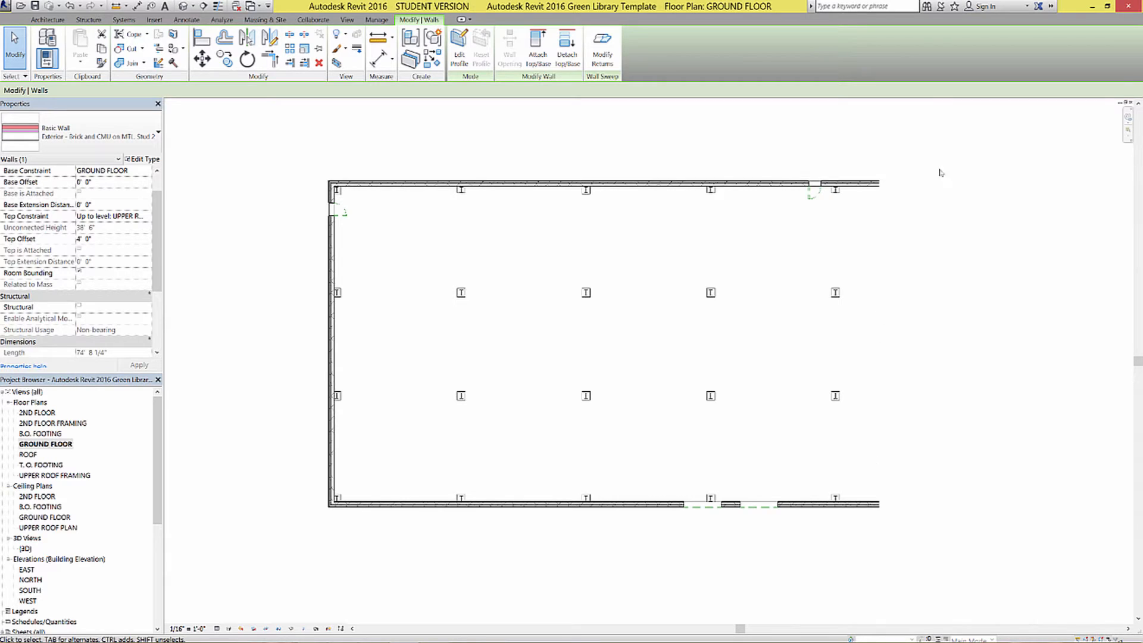
mouse_move(889, 351)
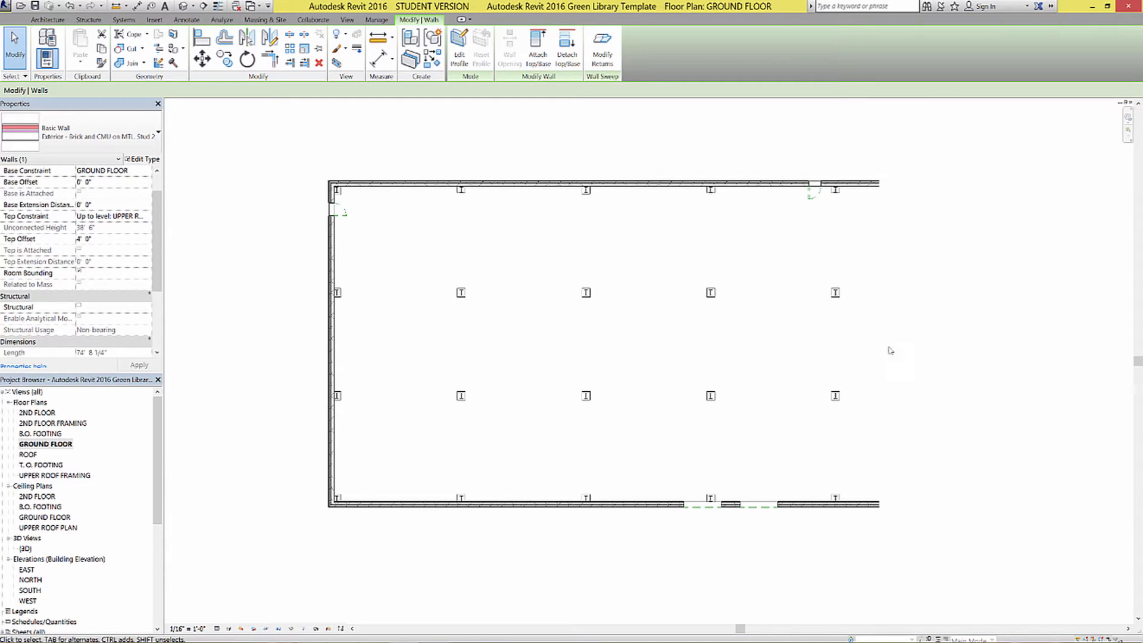
mouse_move(891, 350)
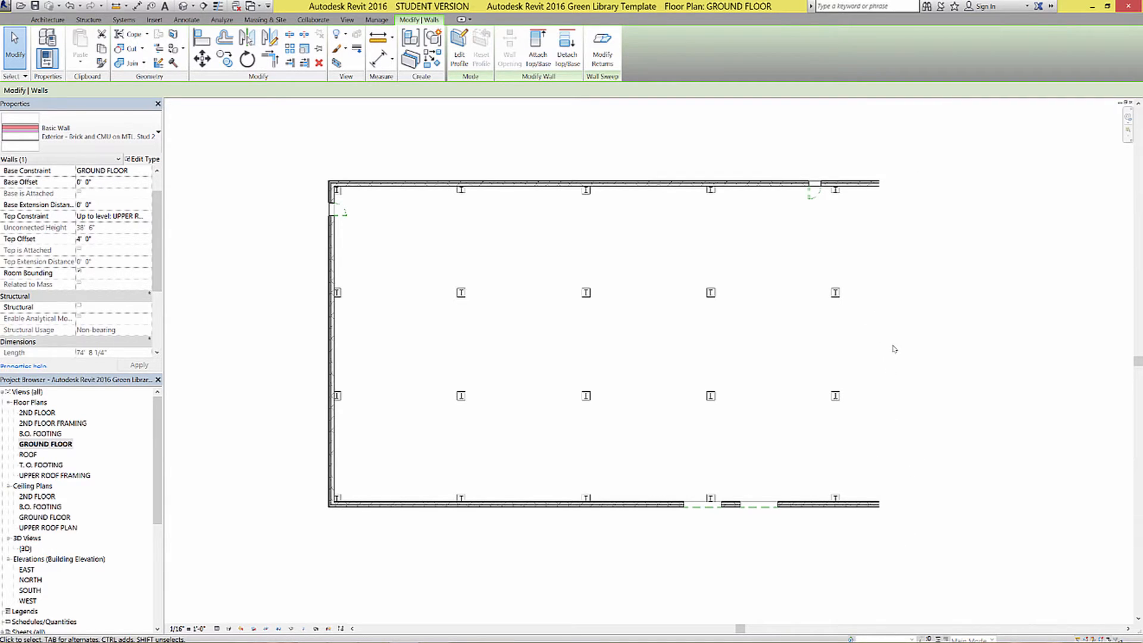
Deselect the wall and uncheck Crop View under Extents for GROUND FLOOR.
scroll(down, 3)
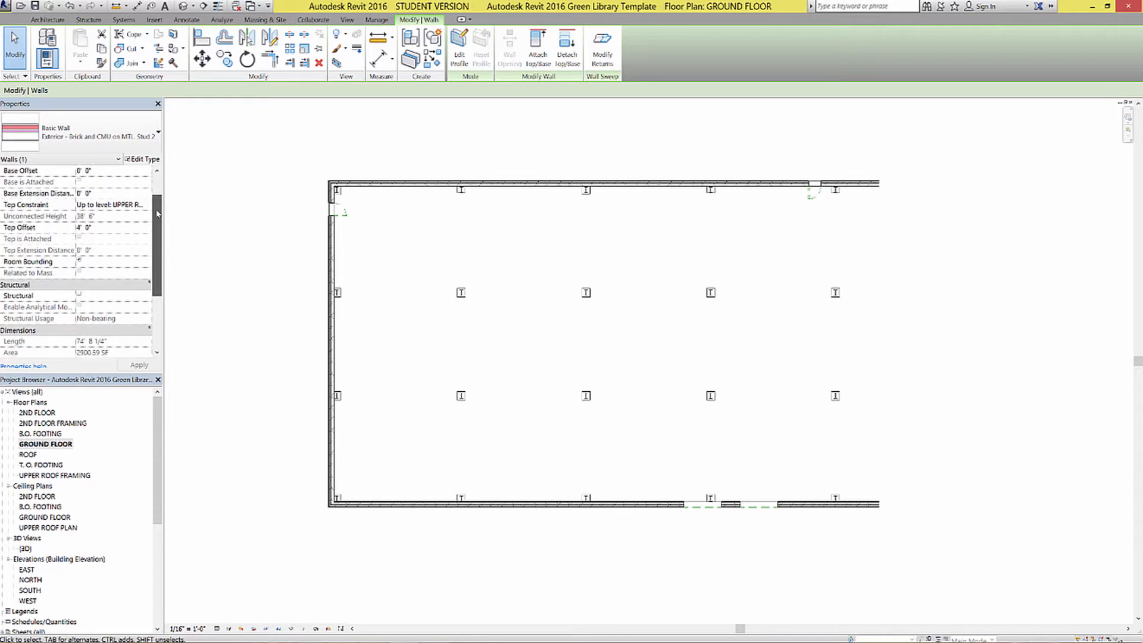
scroll(down, 3)
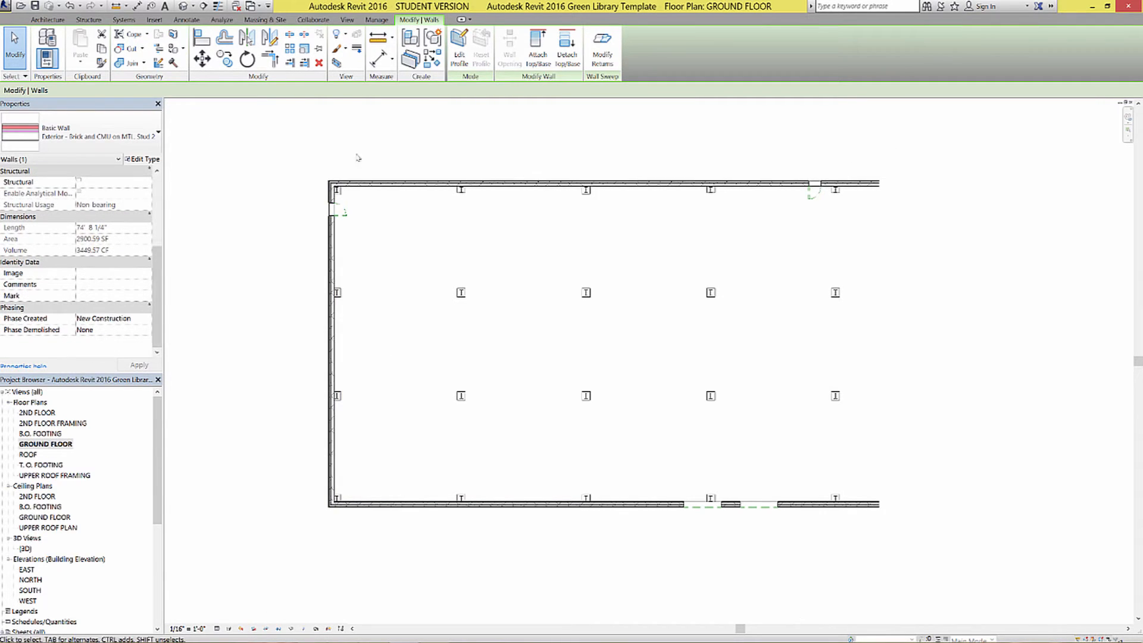
click(519, 128)
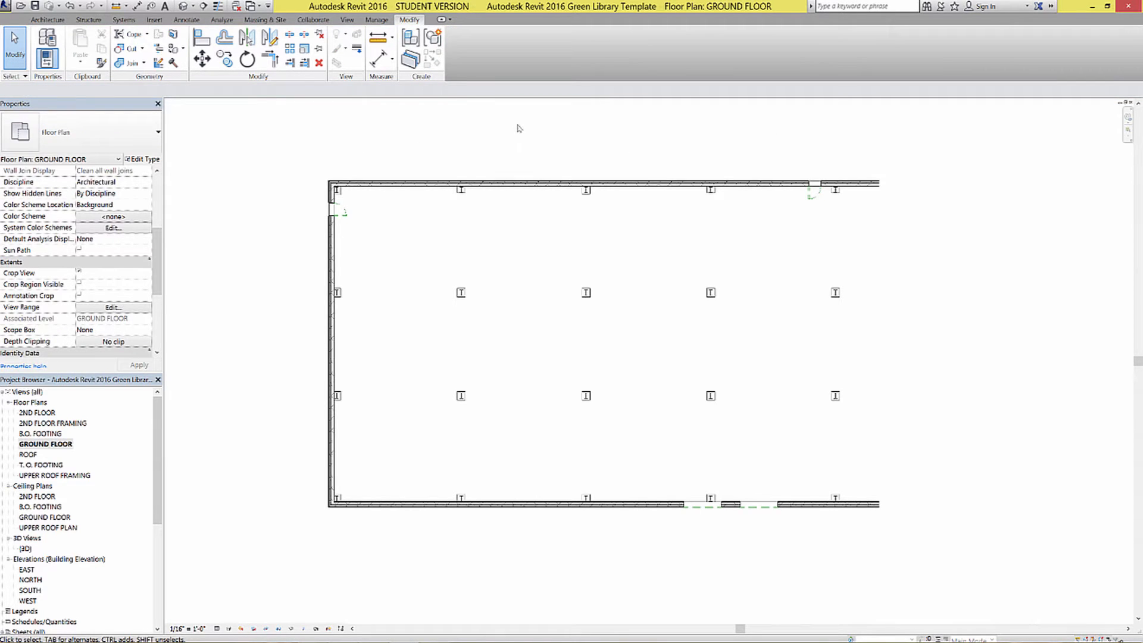
scroll(down, 3)
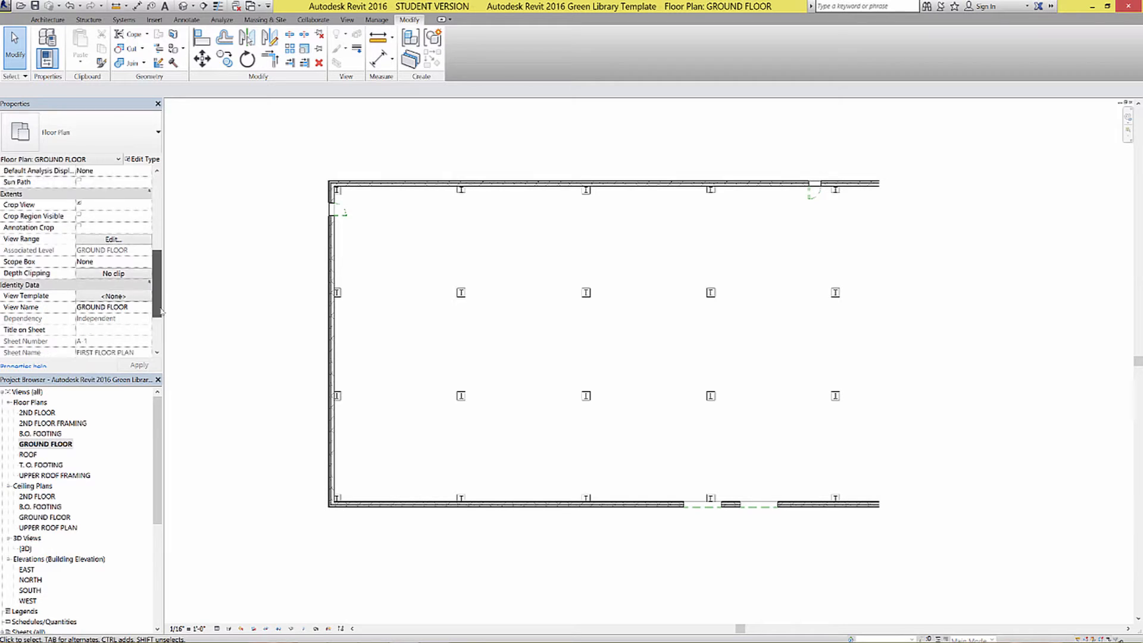
scroll(down, 3)
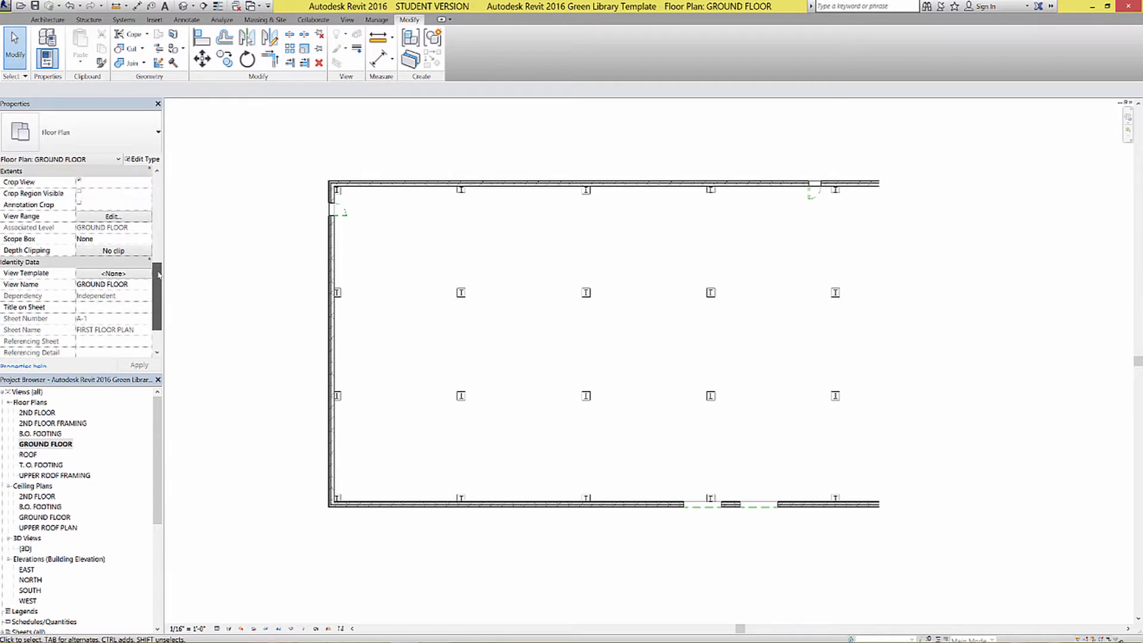
scroll(up, 3)
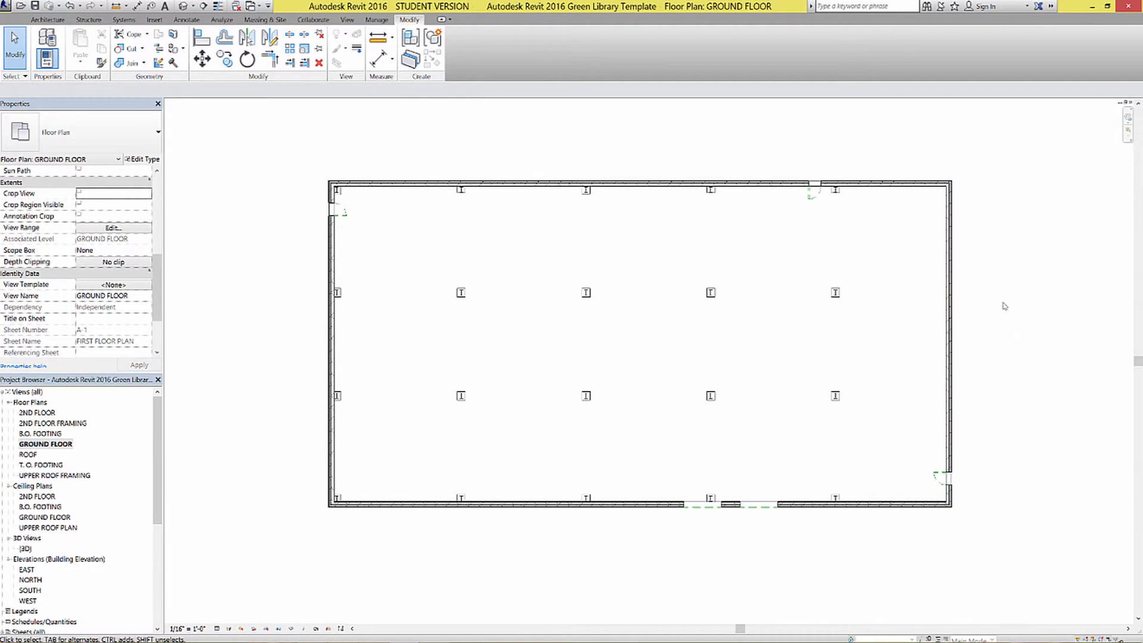
mouse_move(838, 328)
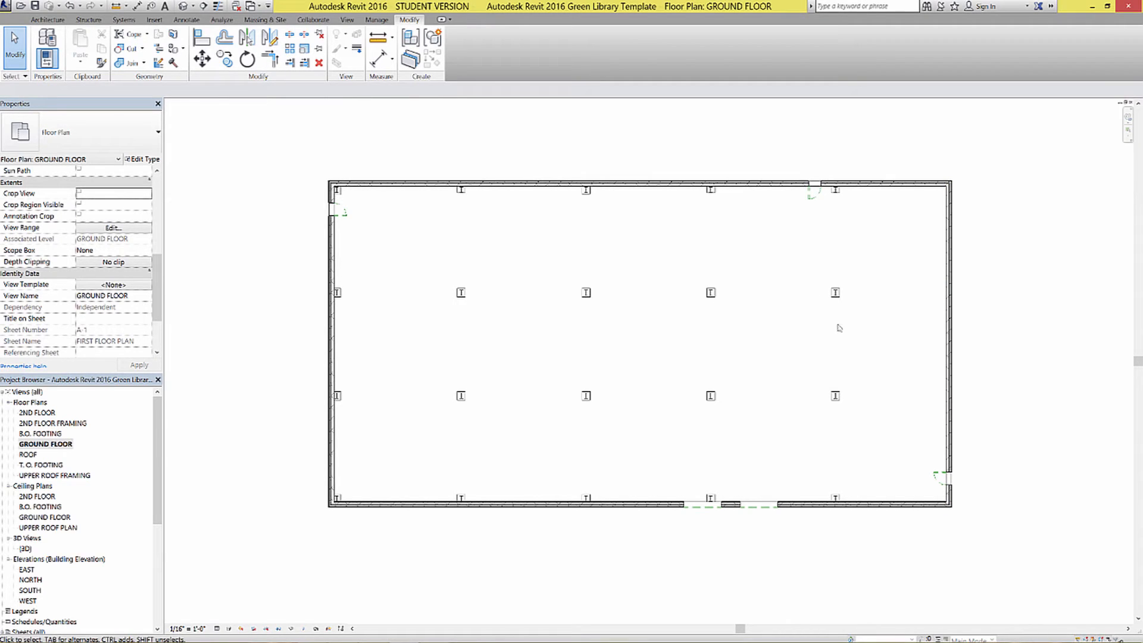
mouse_move(964, 202)
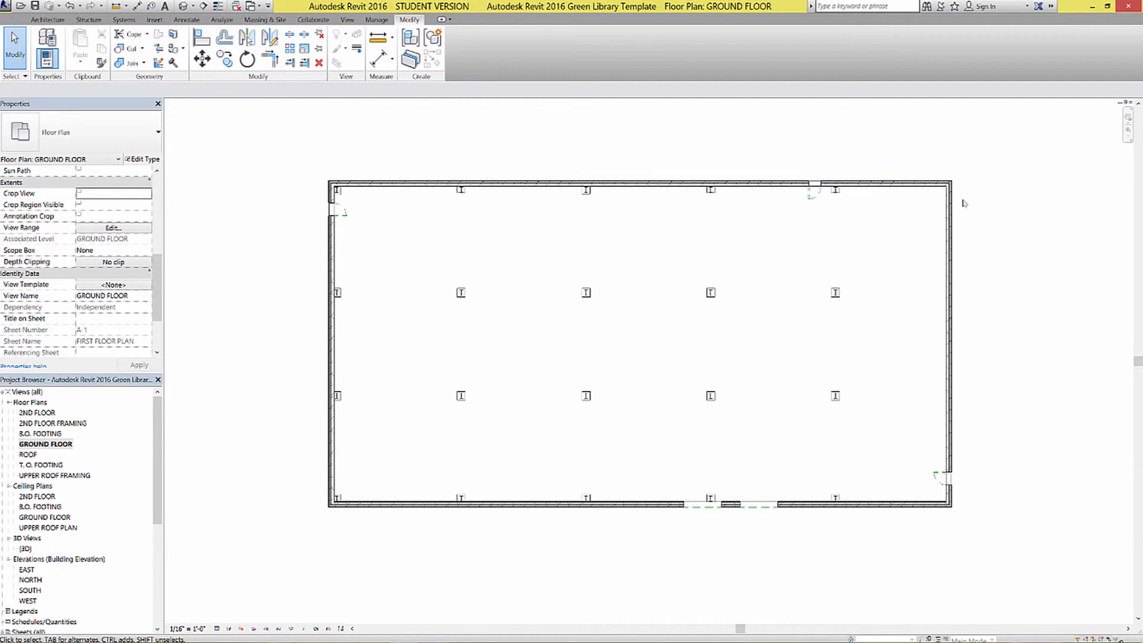
mouse_move(849, 220)
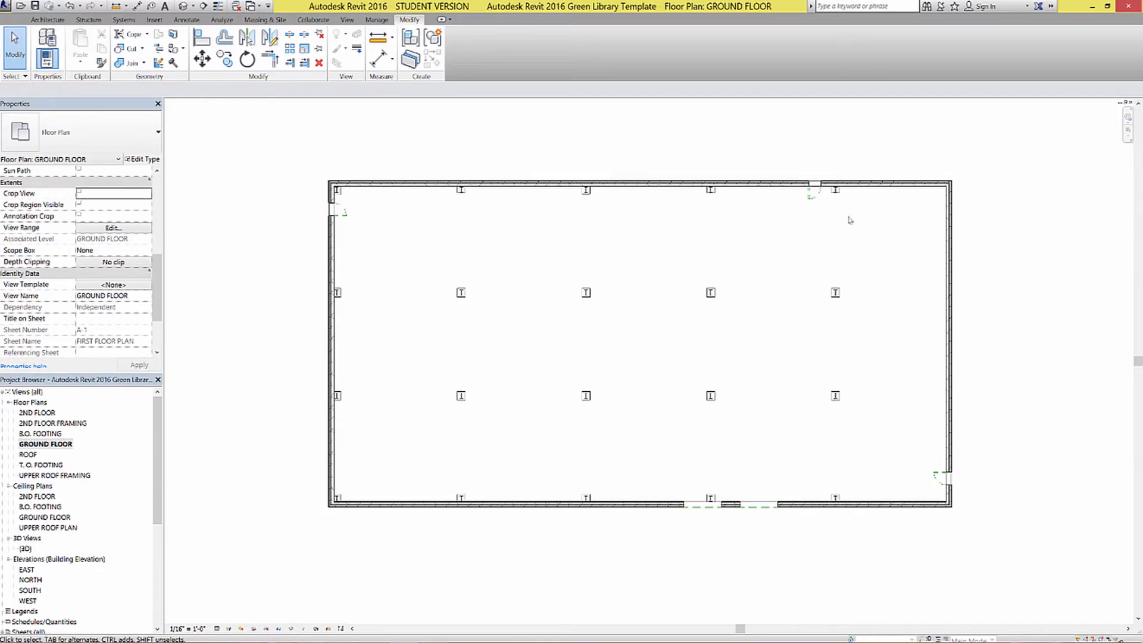
View the library's roof framing from above in the {3D} view.
double_click(35, 548)
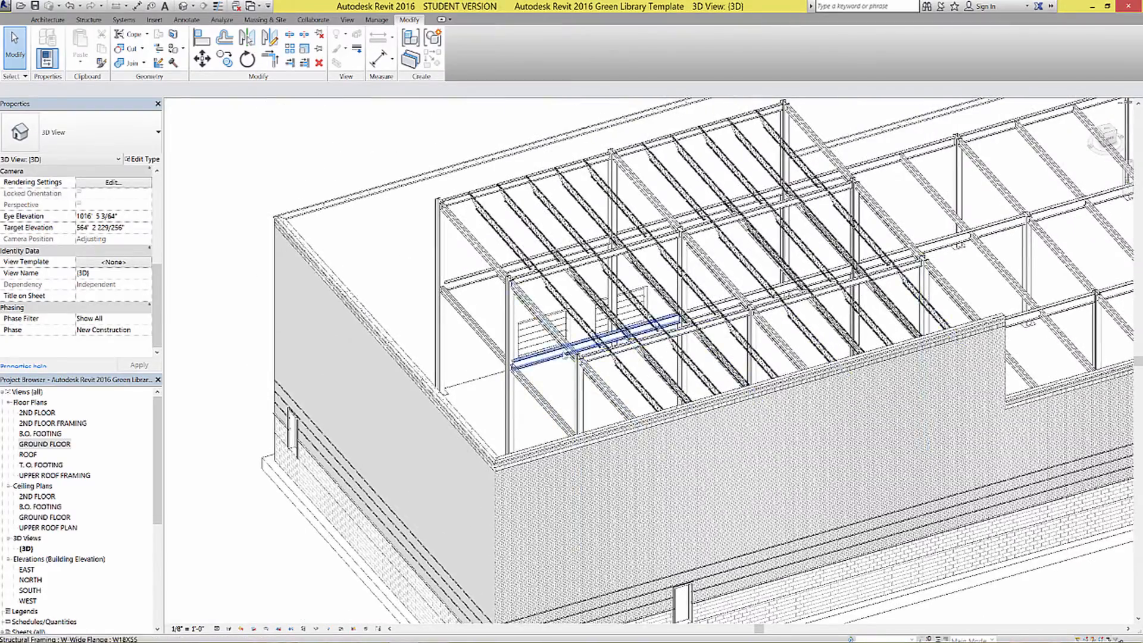
click(543, 324)
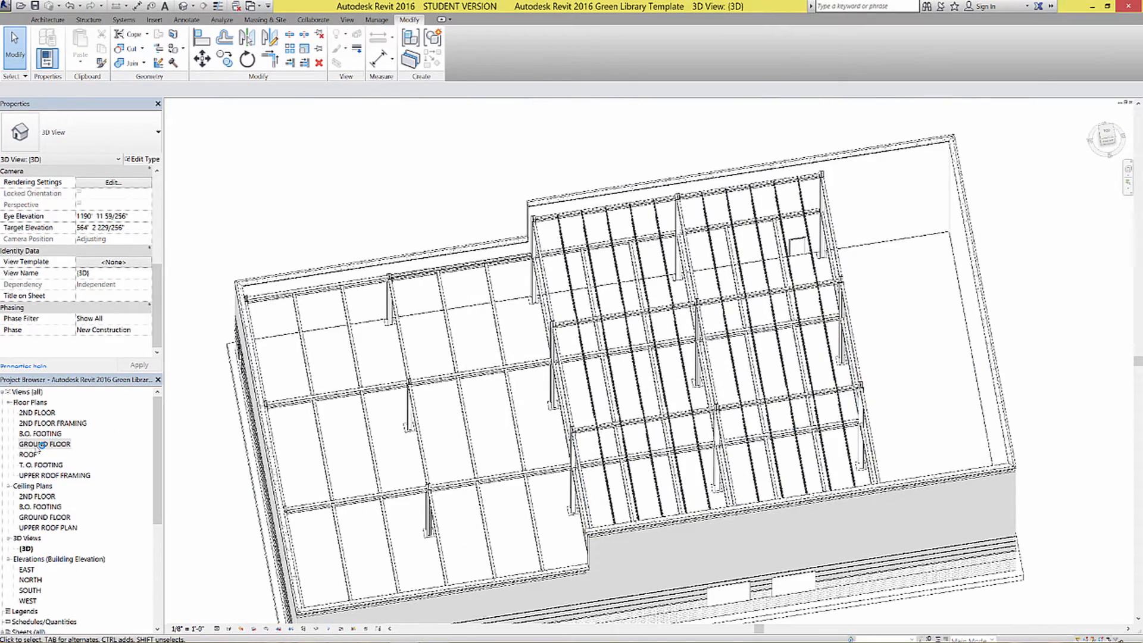
click(44, 445)
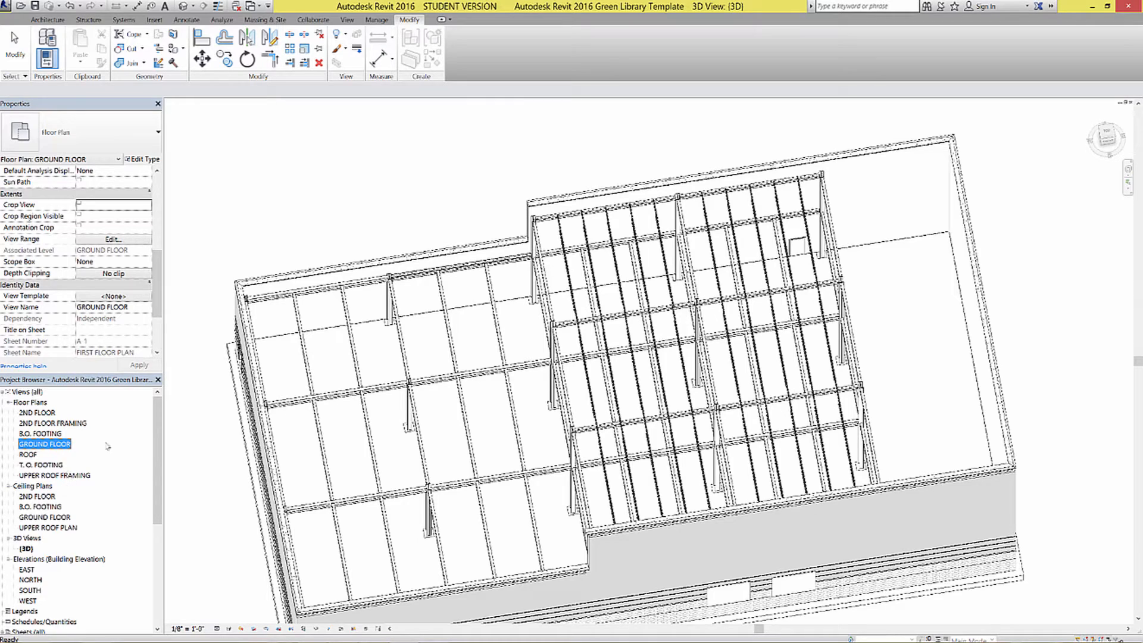
mouse_move(36, 454)
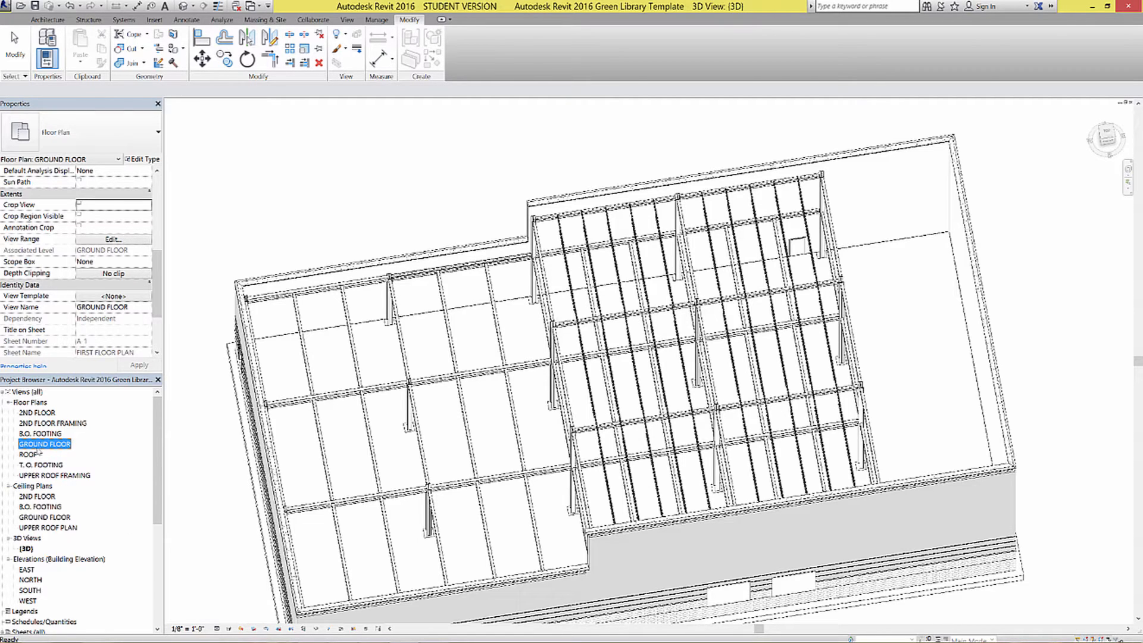
Reopen the GROUND FLOOR plan with the east exterior wall in view.
double_click(43, 444)
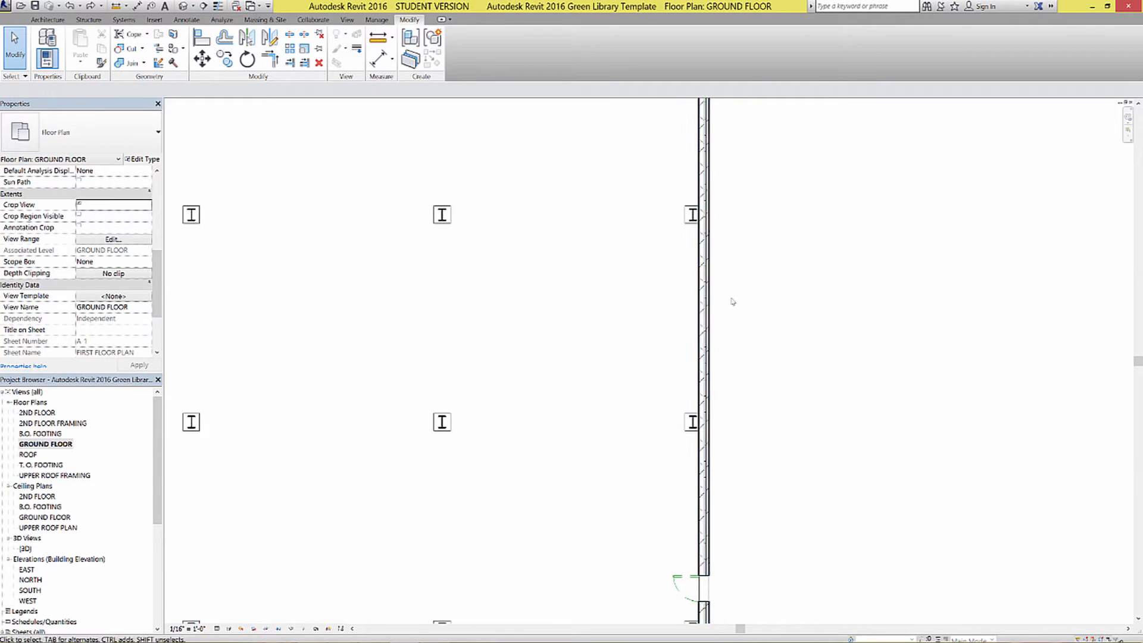
mouse_move(942, 312)
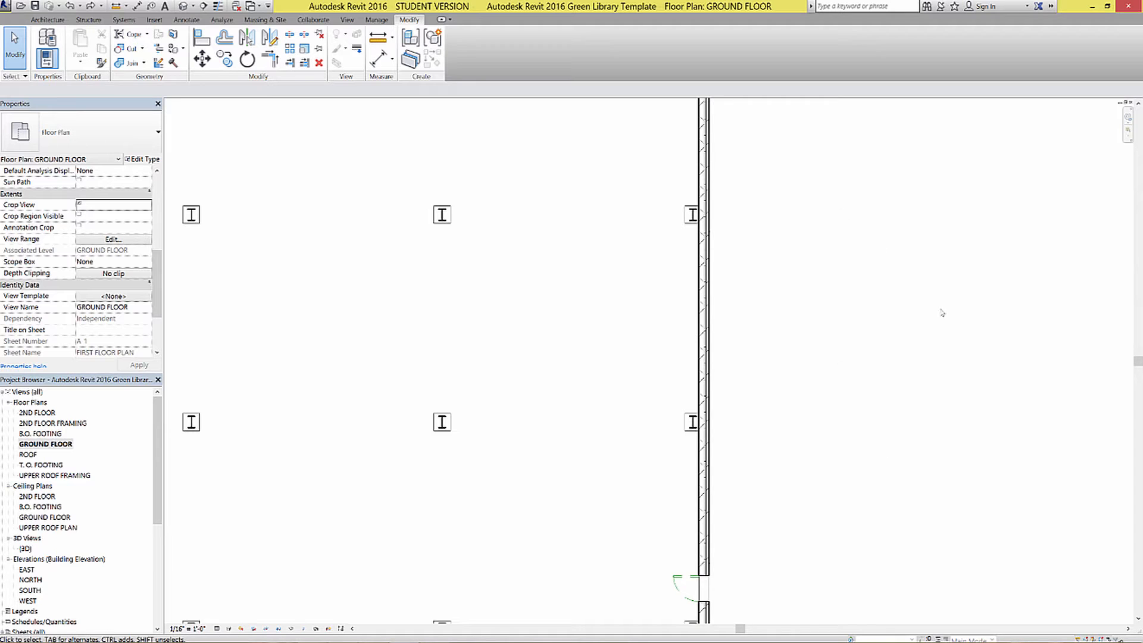
click(46, 19)
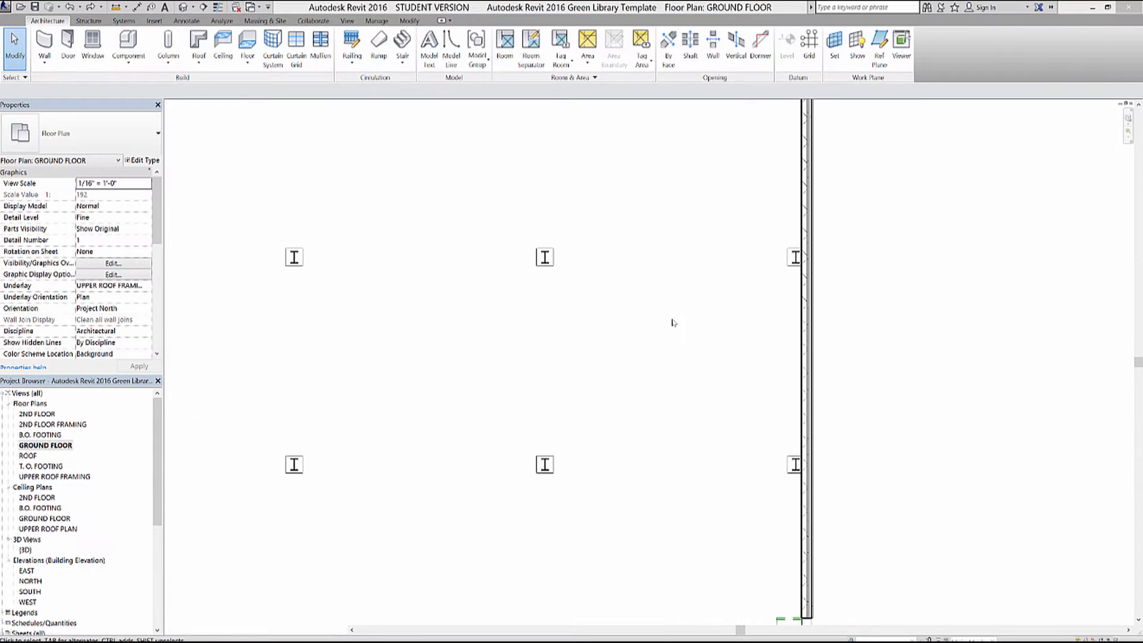
Split the east exterior wall twice, delete the middle piece, and check it in 3D.
click(802, 346)
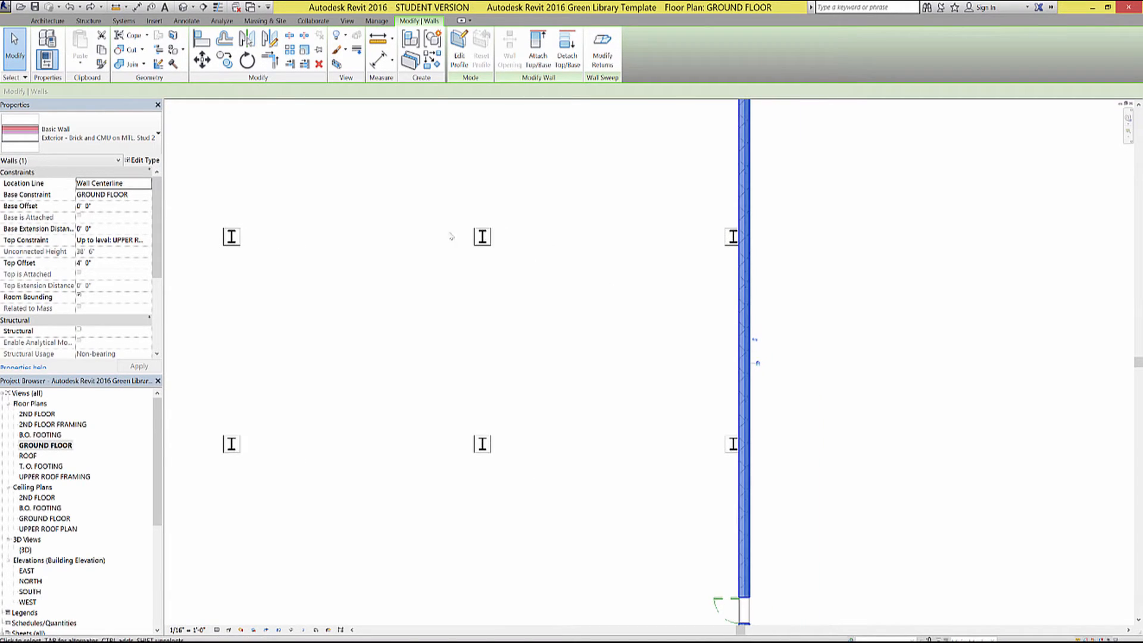
mouse_move(288, 36)
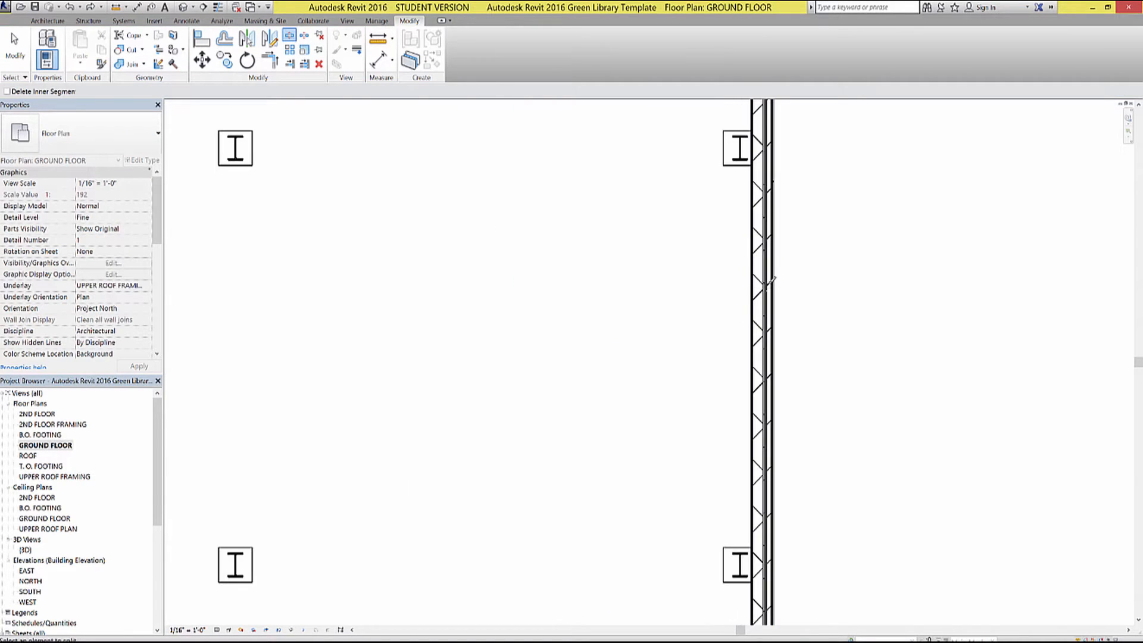
mouse_move(674, 250)
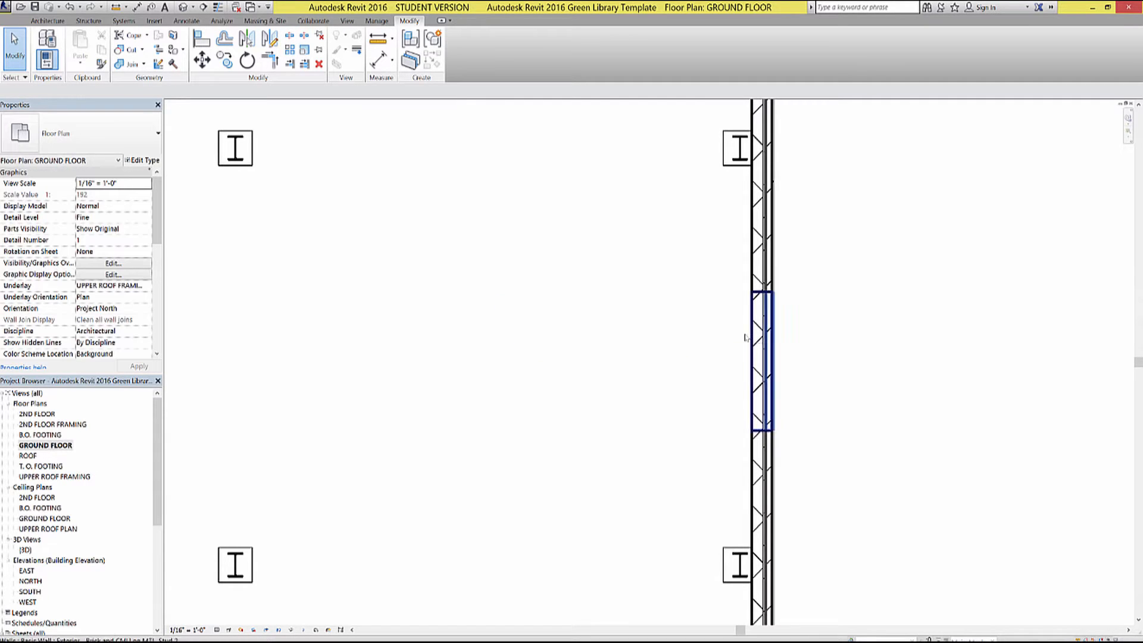
click(764, 357)
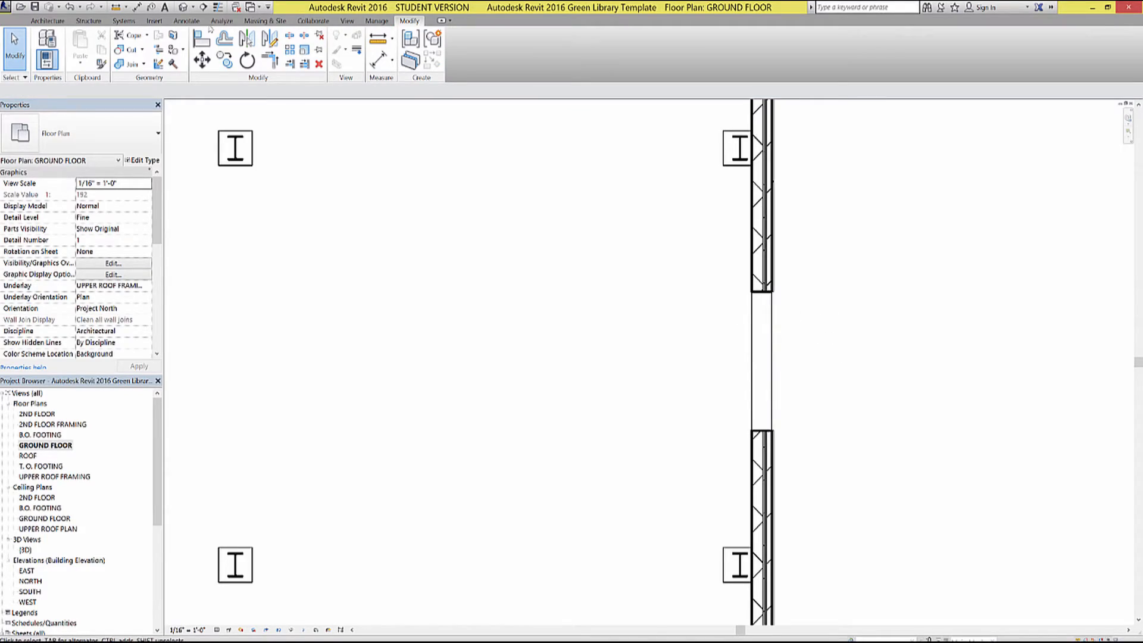
double_click(26, 550)
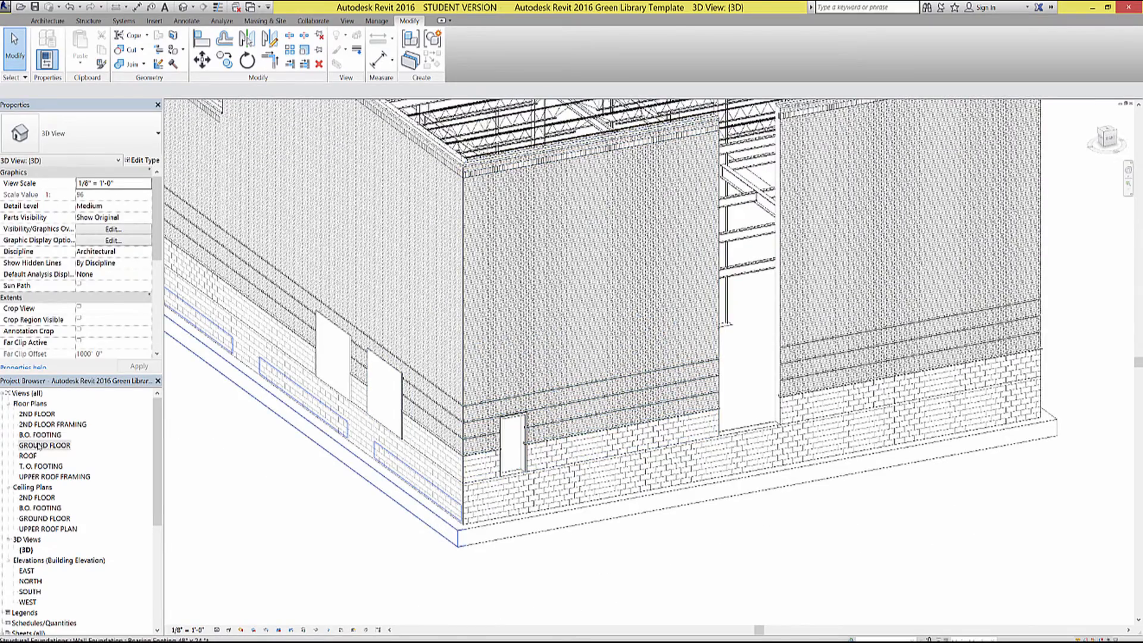
On GROUND FLOOR, verify the east-wall opening measures 8'-0".
double_click(45, 445)
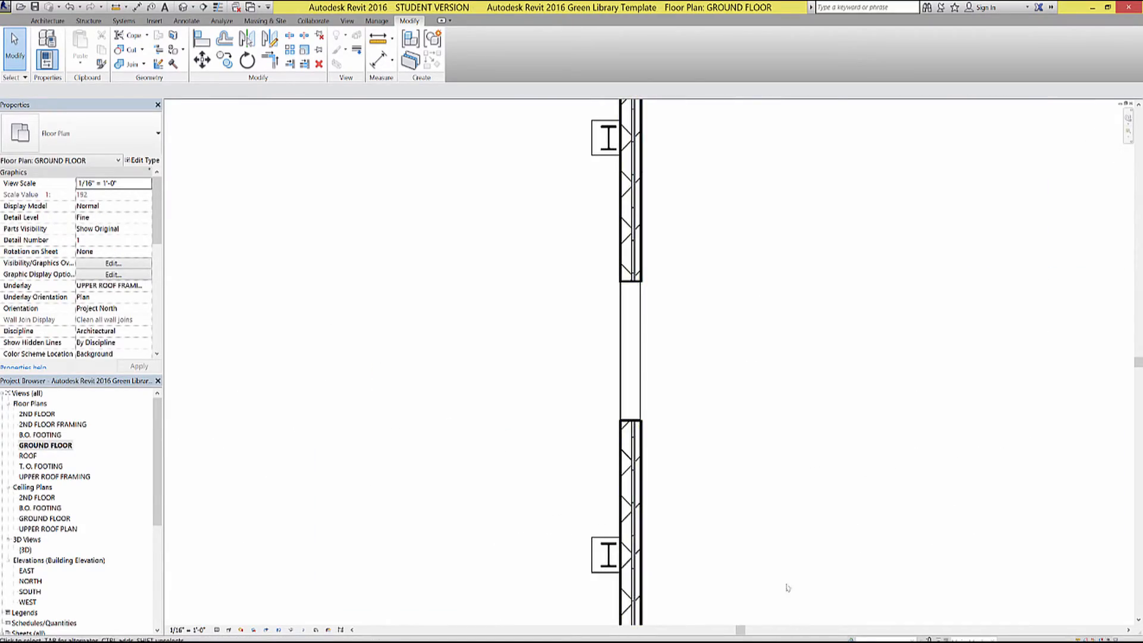
mouse_move(727, 464)
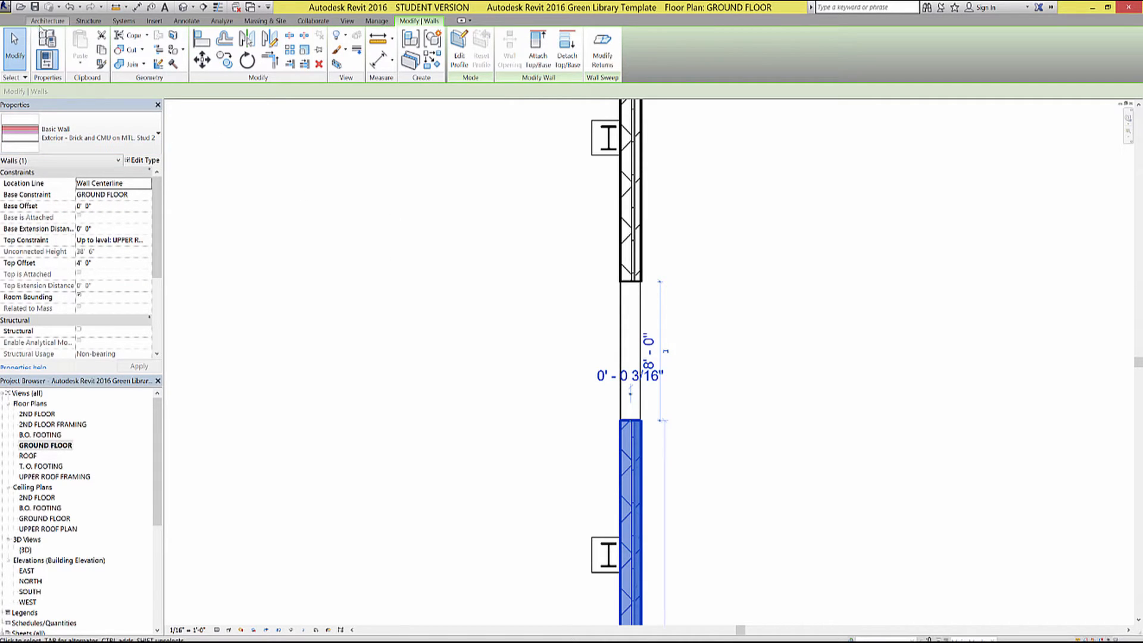
click(46, 20)
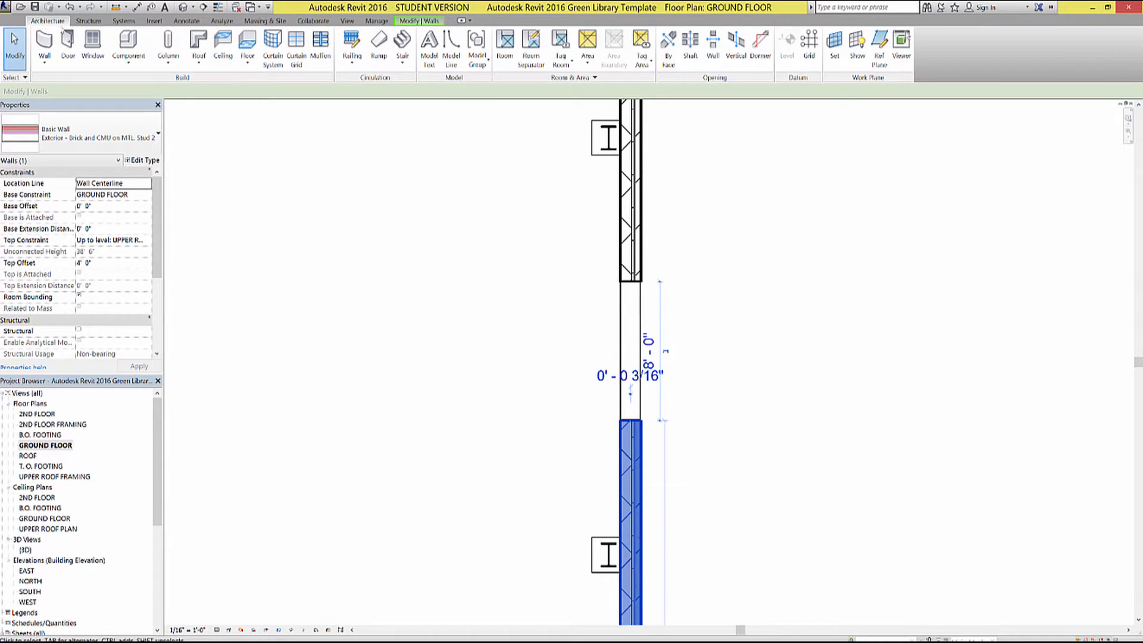
Start a brick-and-CMU exterior wall, 20'-0" tall, for the walkway.
click(42, 46)
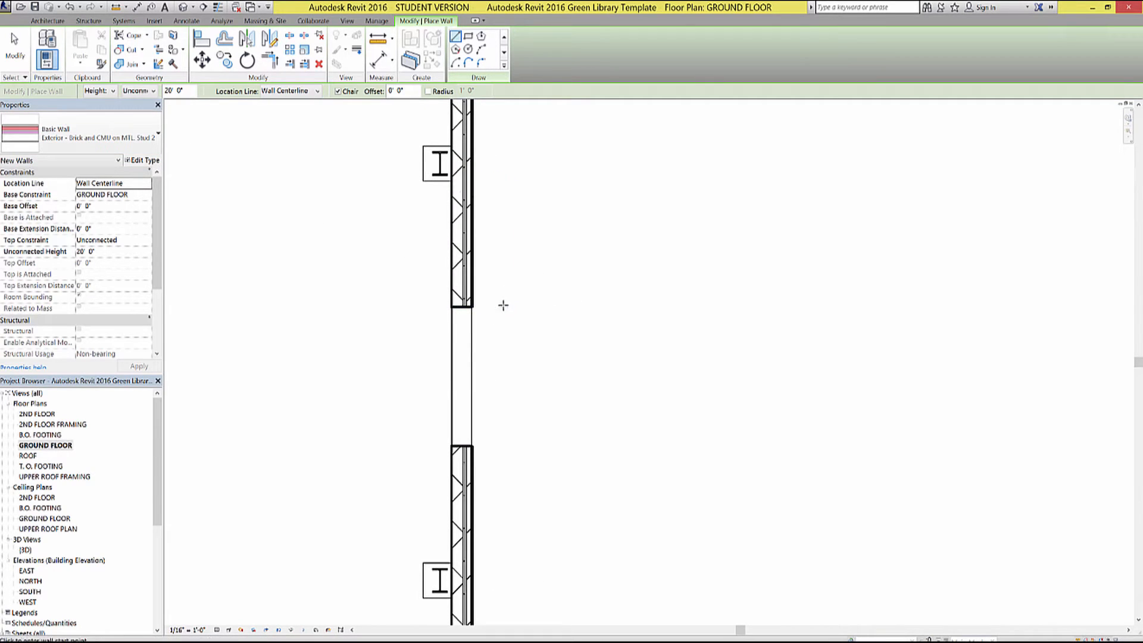
mouse_move(526, 376)
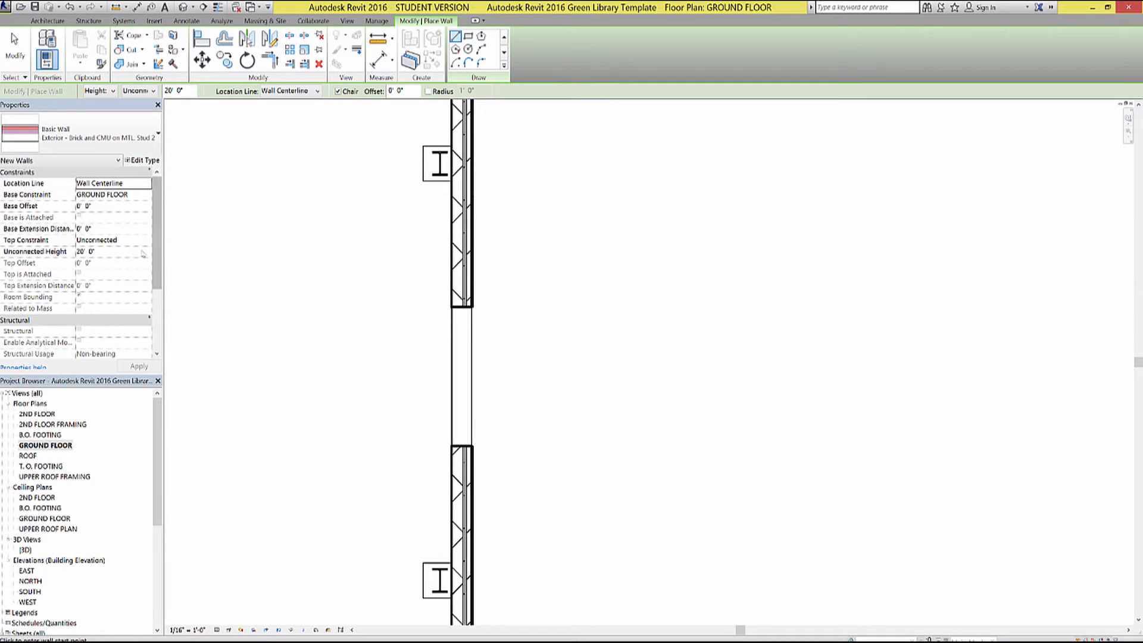
mouse_move(29, 206)
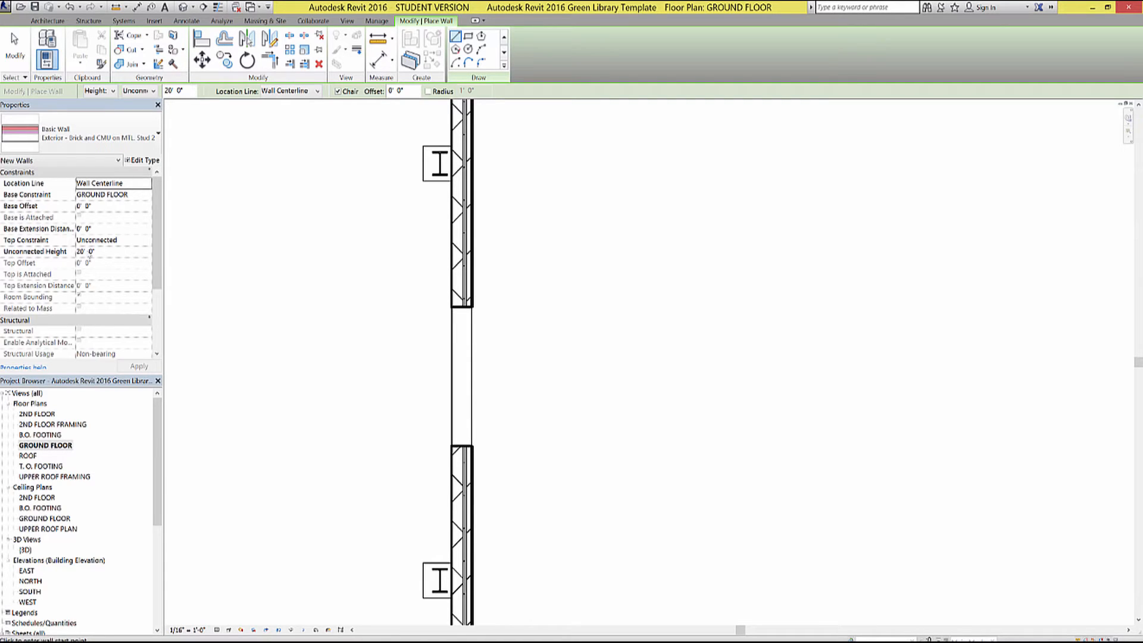
mouse_move(801, 347)
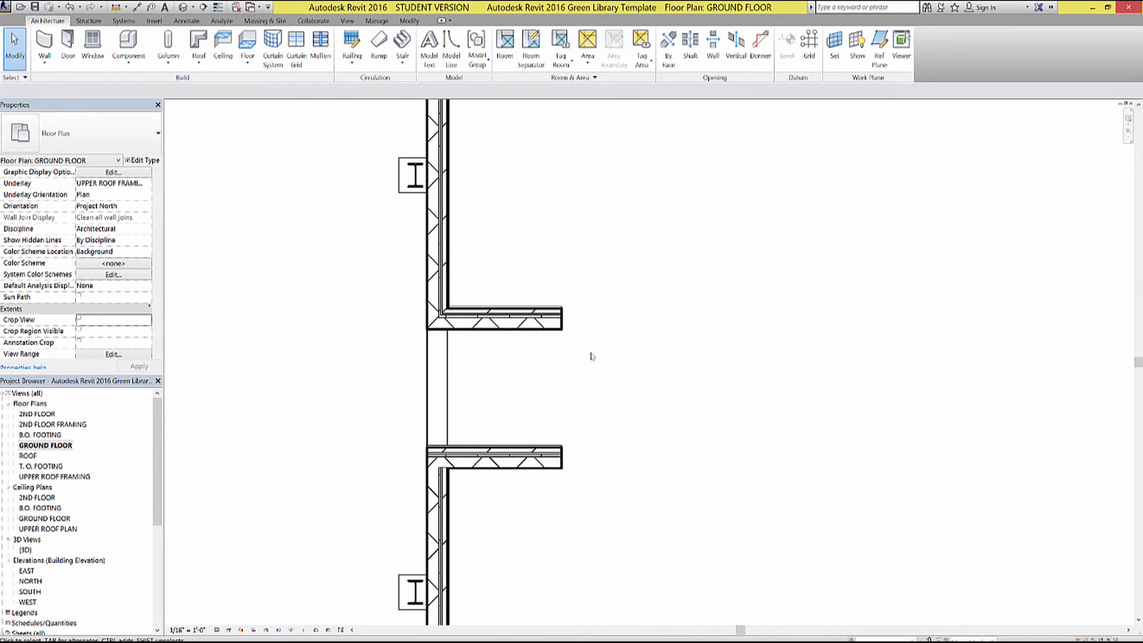
Draw the rectangular annex walls east of the library, connecting them to the walkway corridor walls.
click(43, 48)
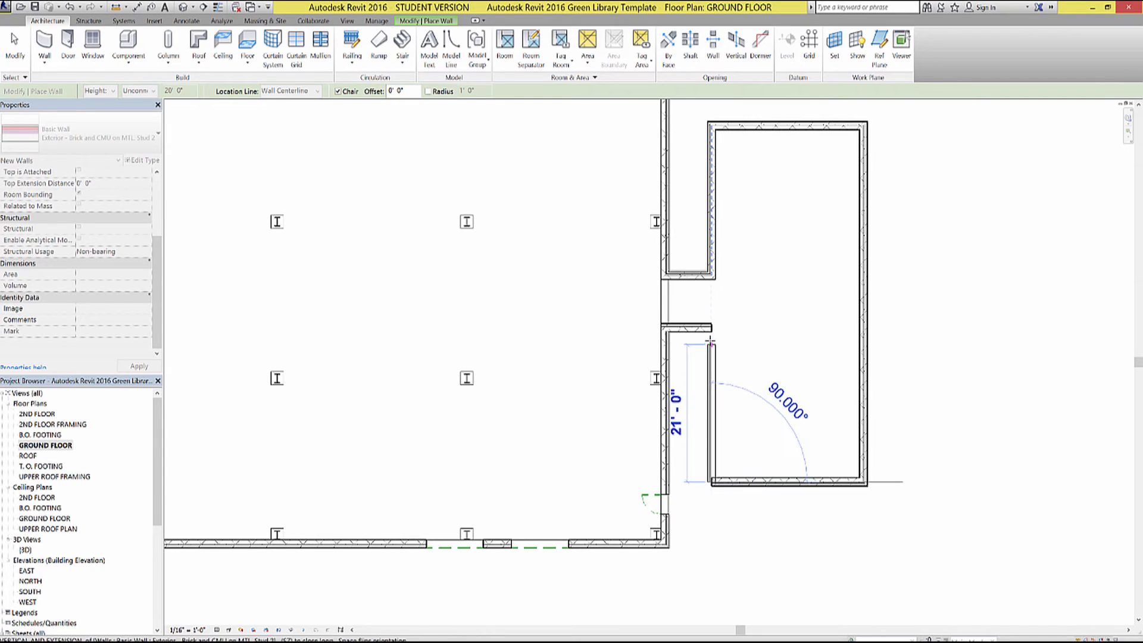
mouse_move(708, 342)
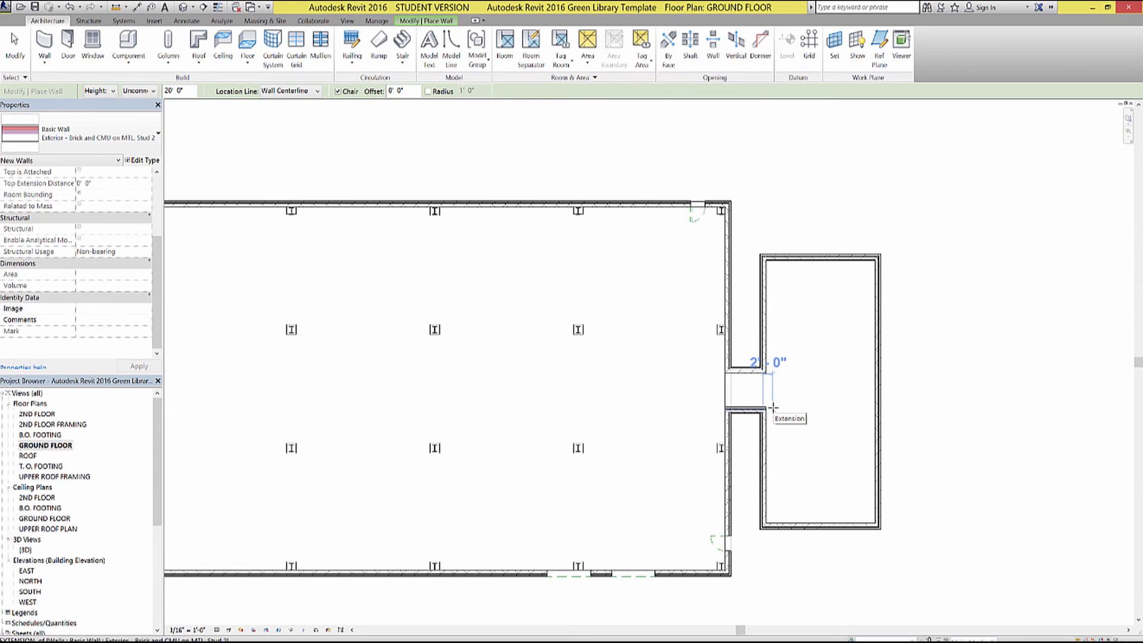
mouse_move(387, 172)
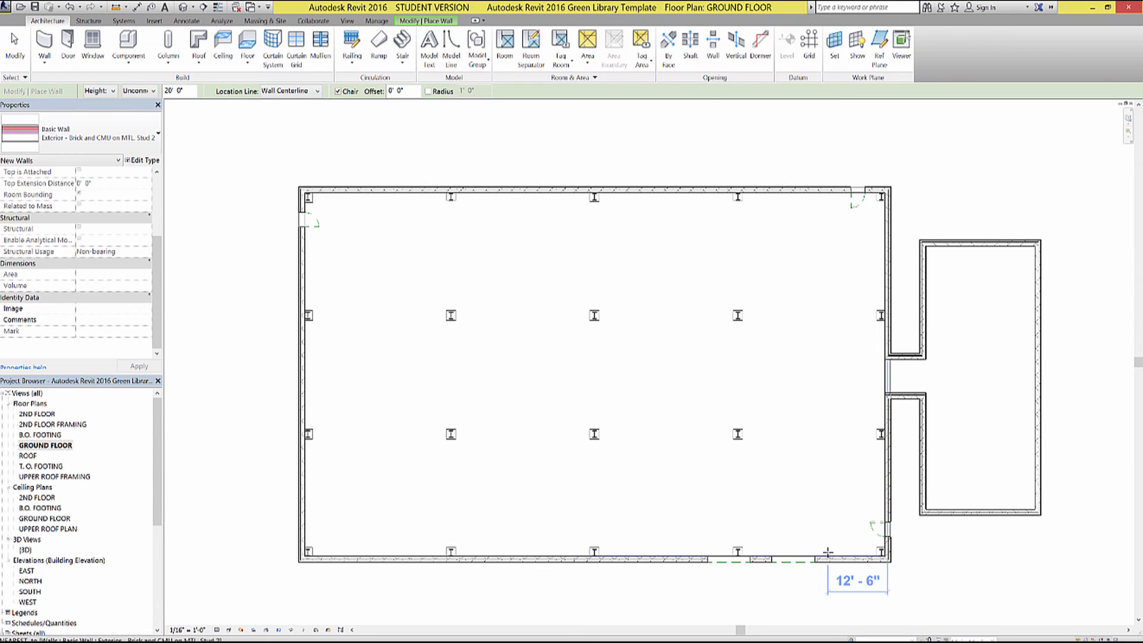
mouse_move(927, 379)
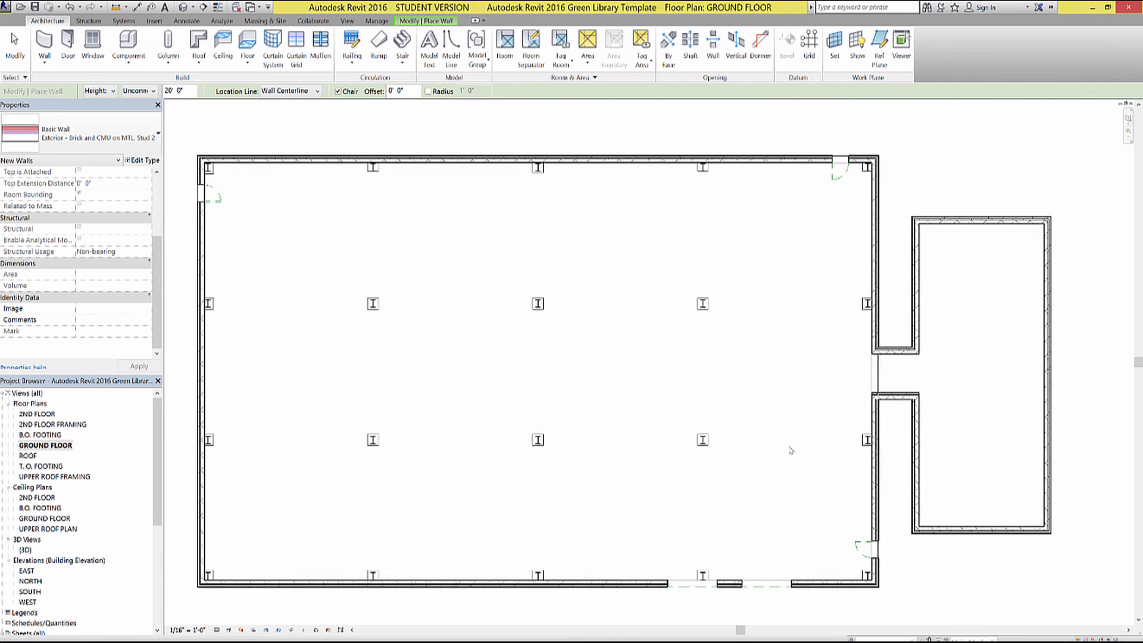
key(Escape)
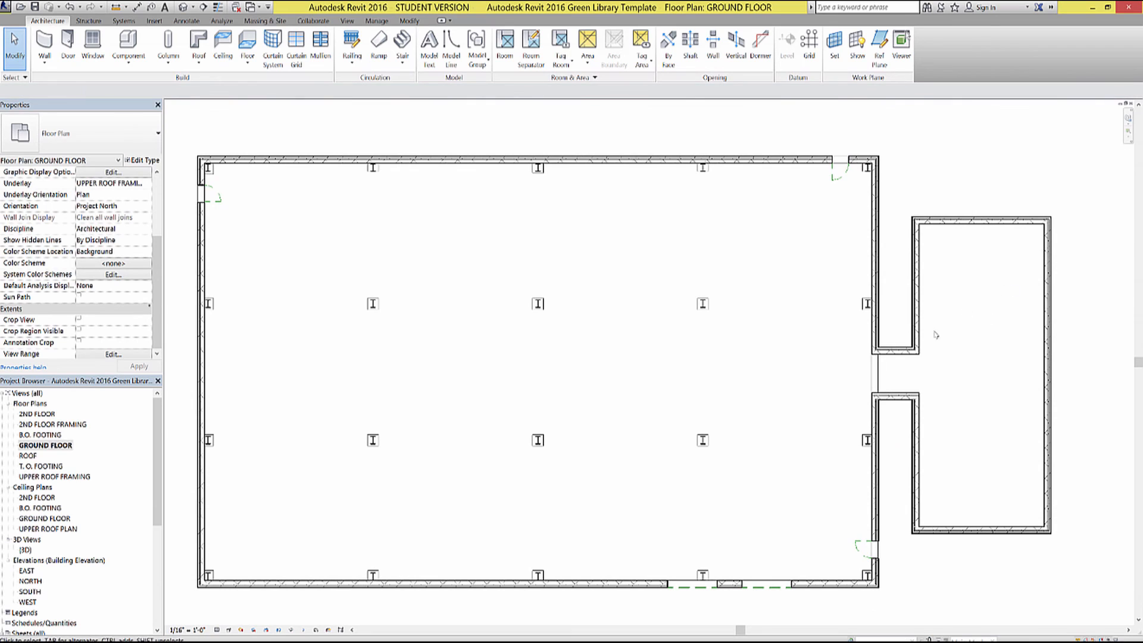